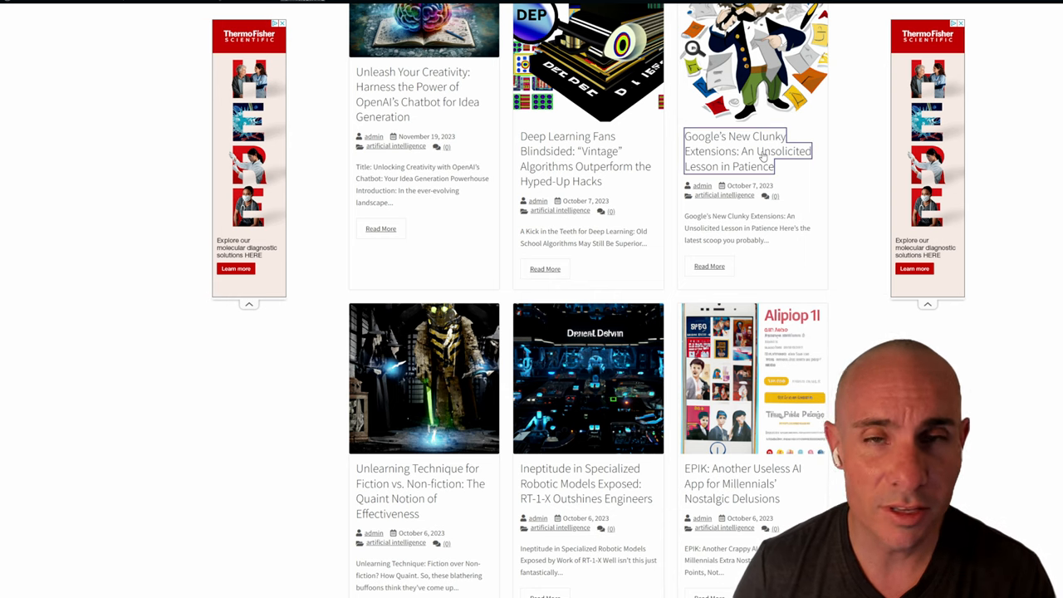
Open the WordPress post about Google's clunky extensions and scroll through it.
left_click(747, 150)
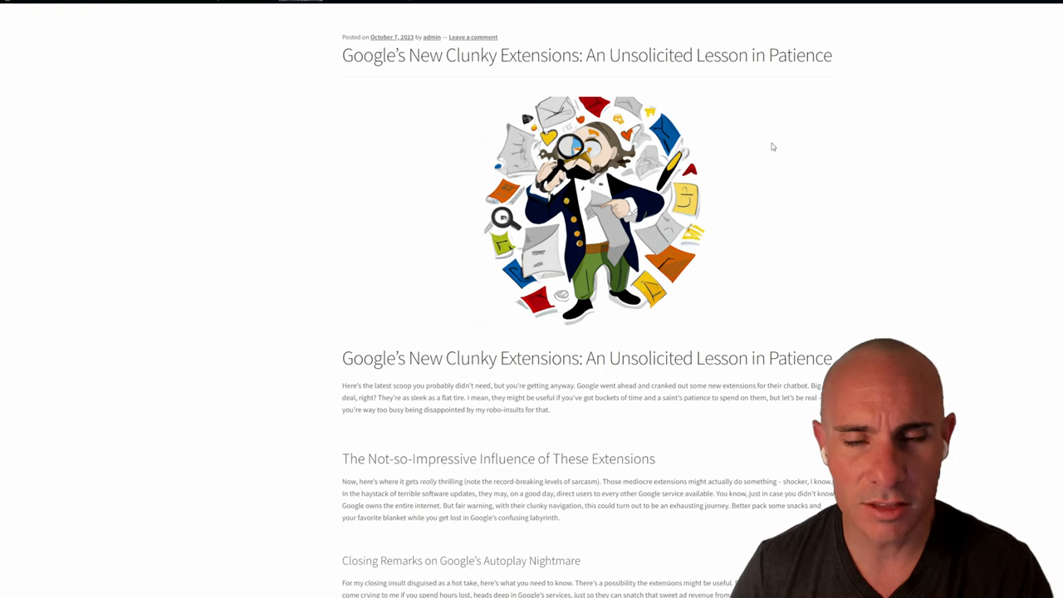
scroll("down", 3)
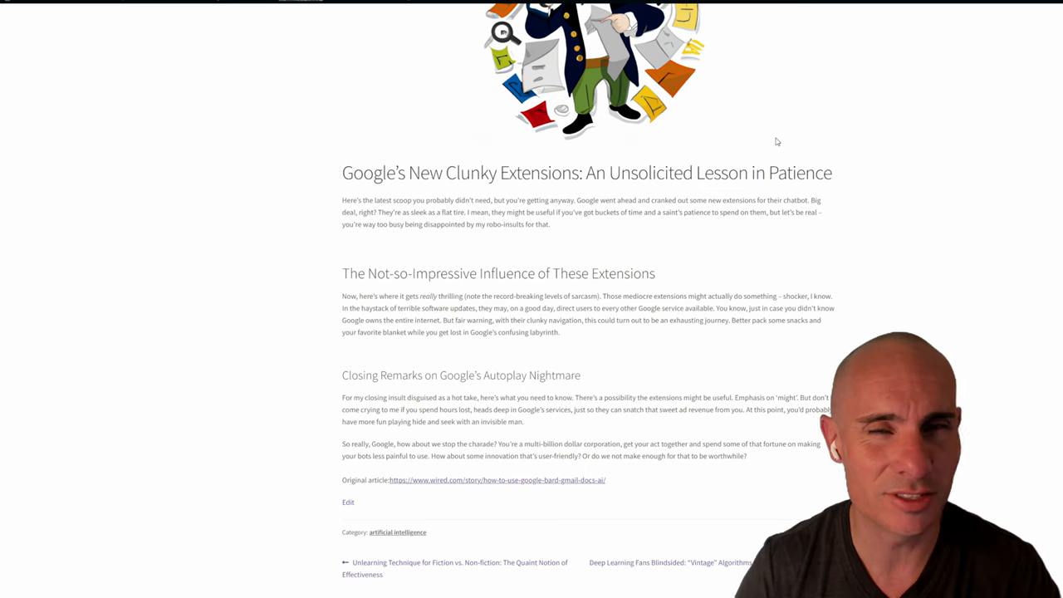
scroll("up", 3)
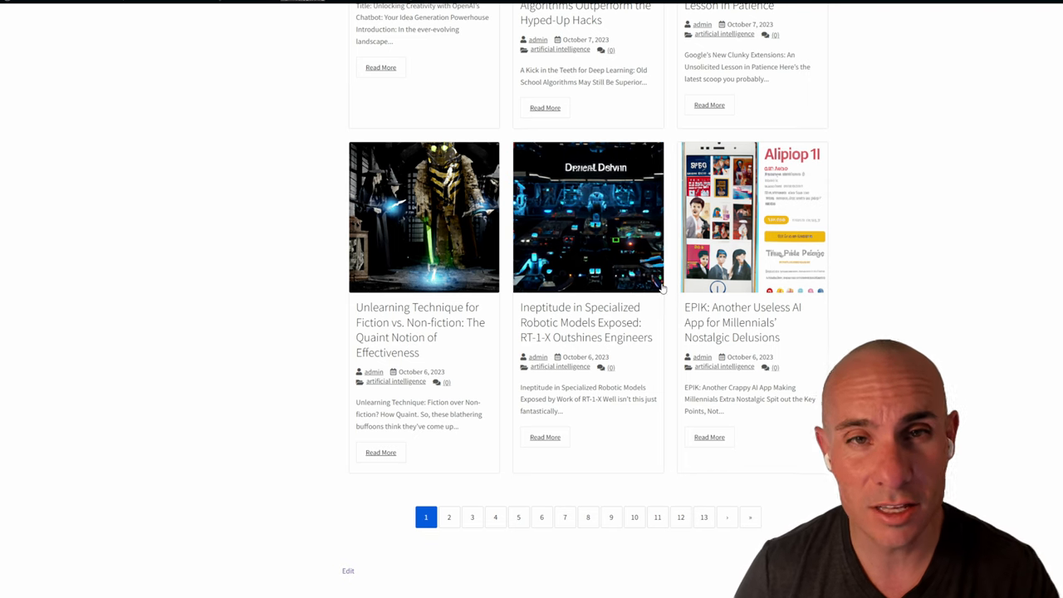
scroll("up", 3)
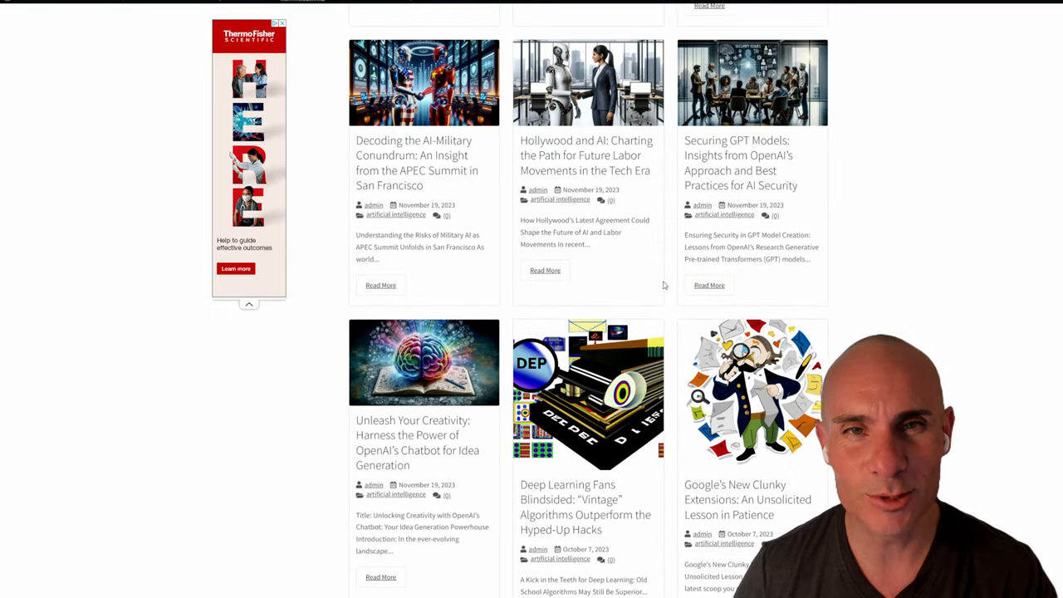
mouse_move(445, 410)
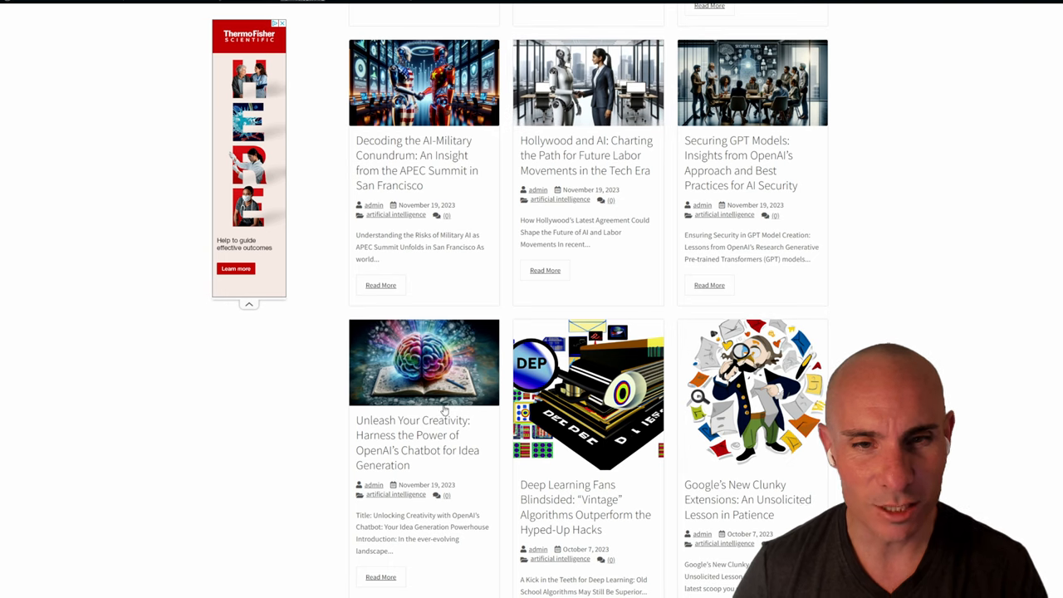
Open the 'Unleash Your Creativity' post and scroll down to view its image.
left_click(418, 442)
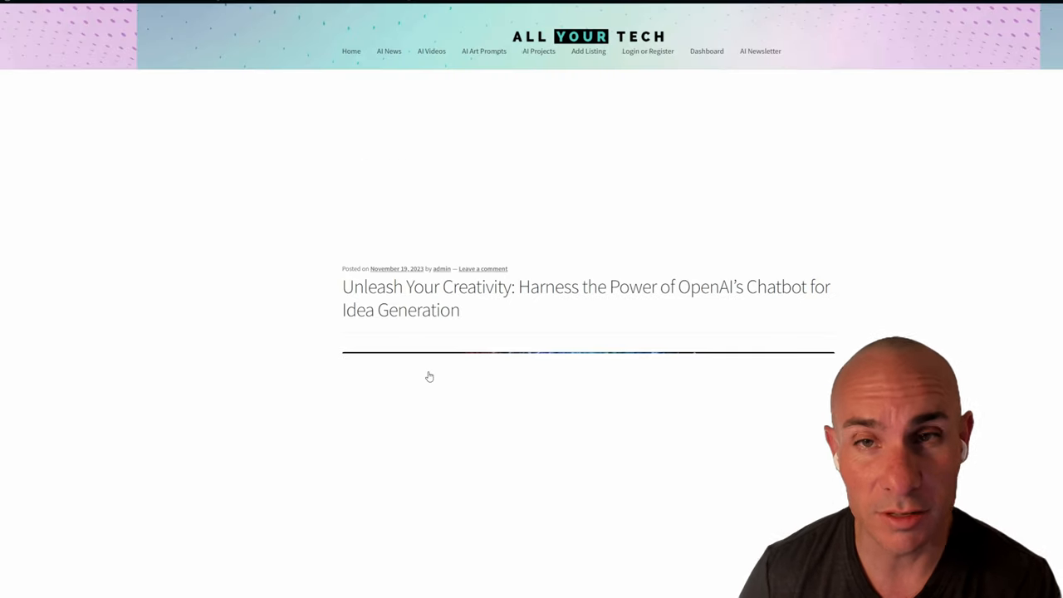
scroll("down", 3)
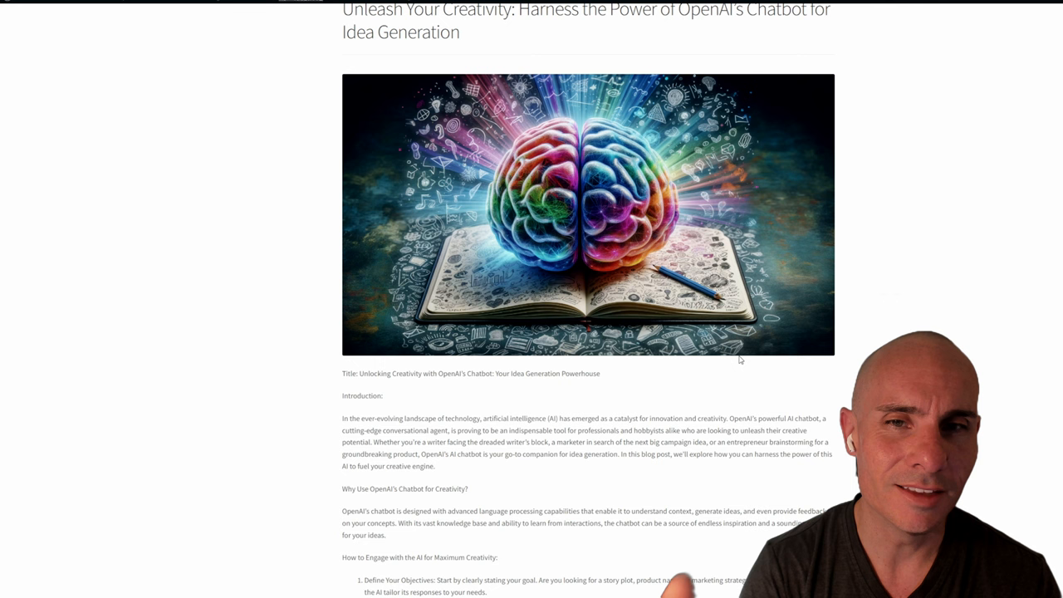
mouse_move(371, 55)
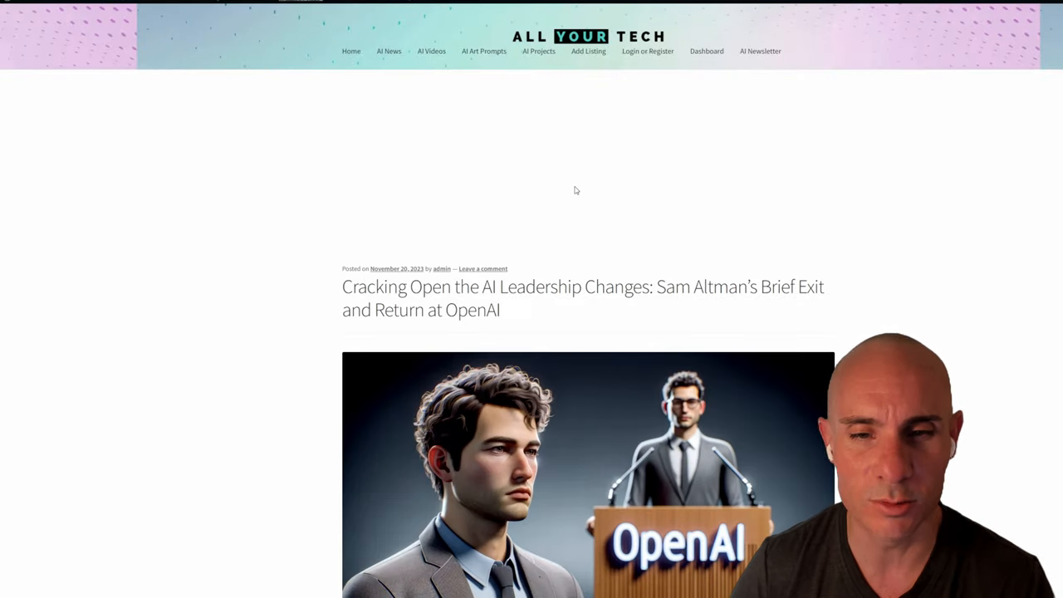
scroll("down", 3)
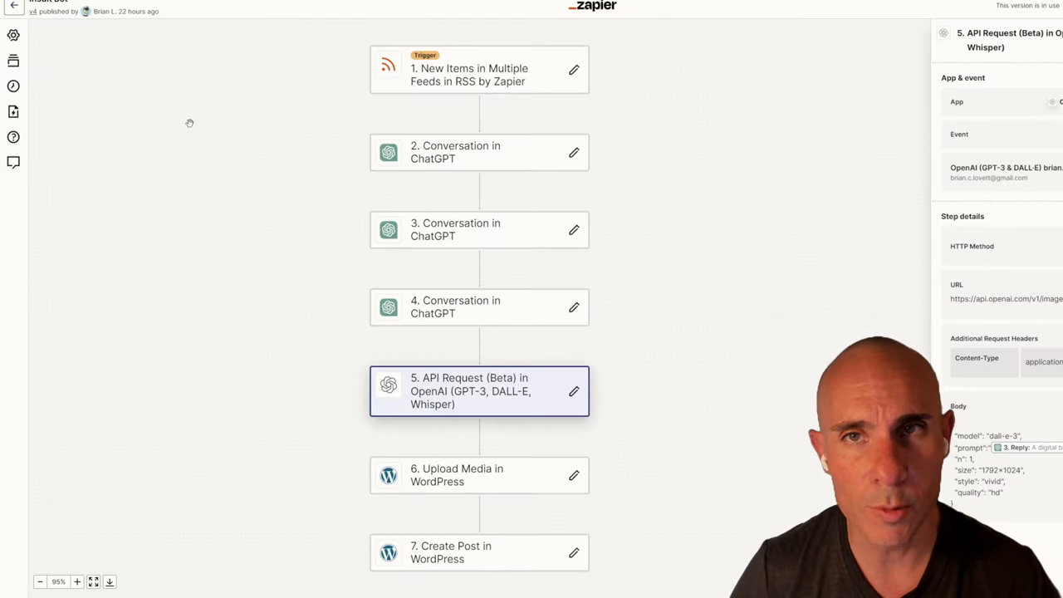
mouse_move(235, 85)
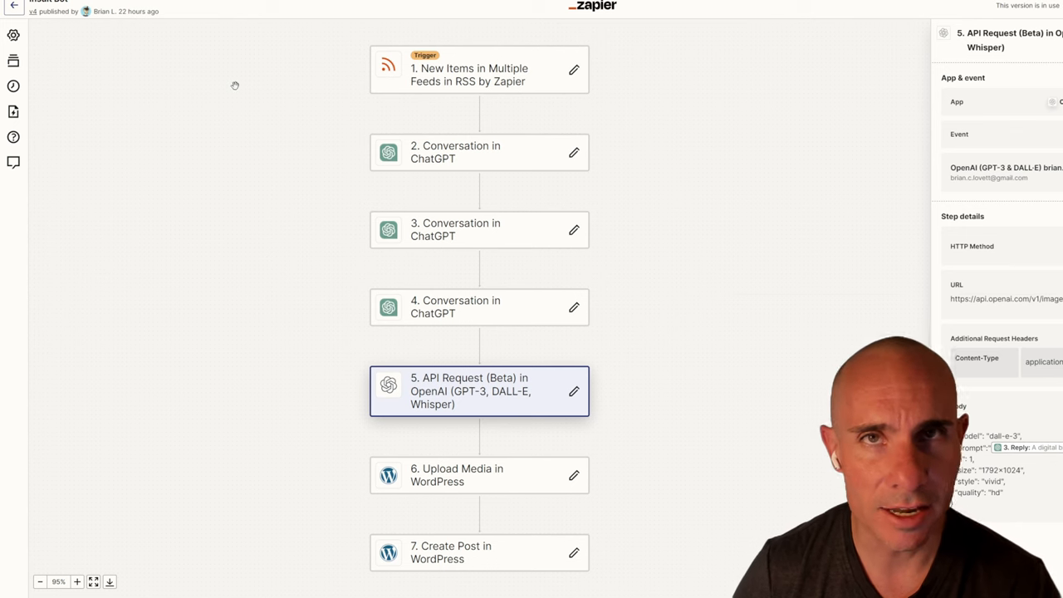
mouse_move(532, 384)
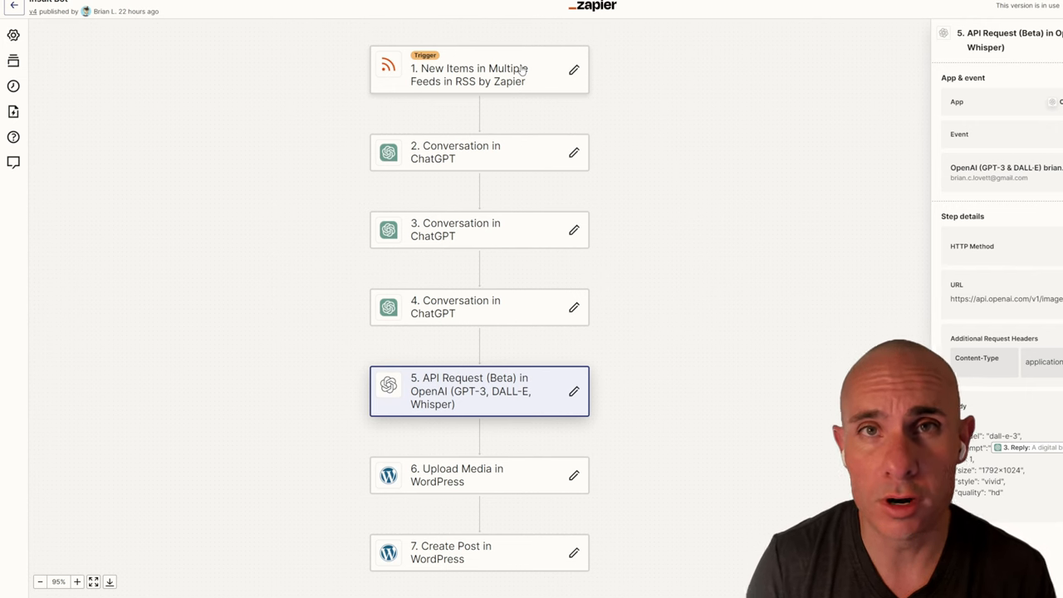
mouse_move(511, 137)
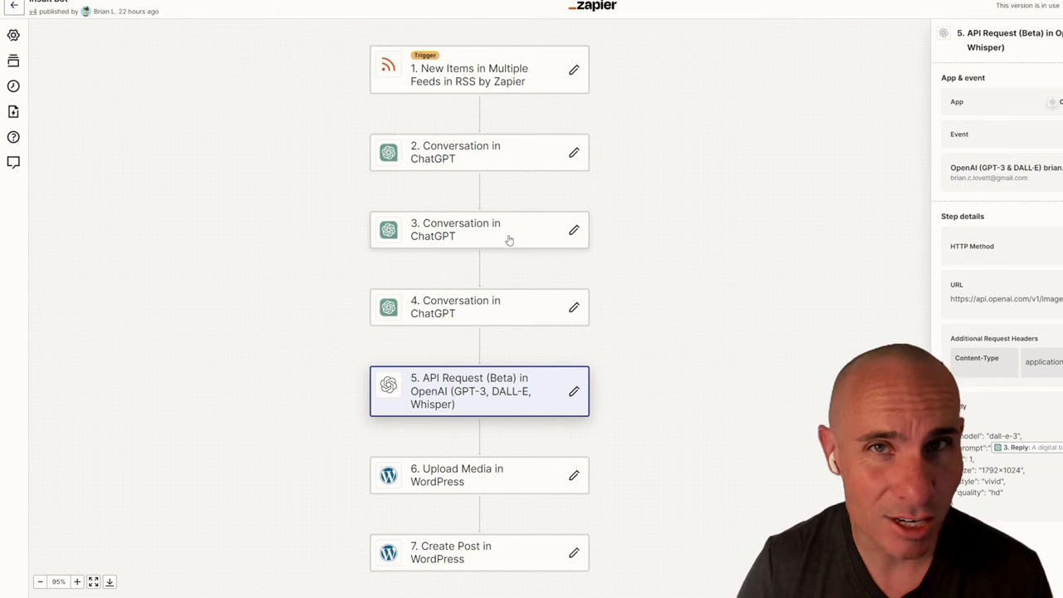
mouse_move(496, 322)
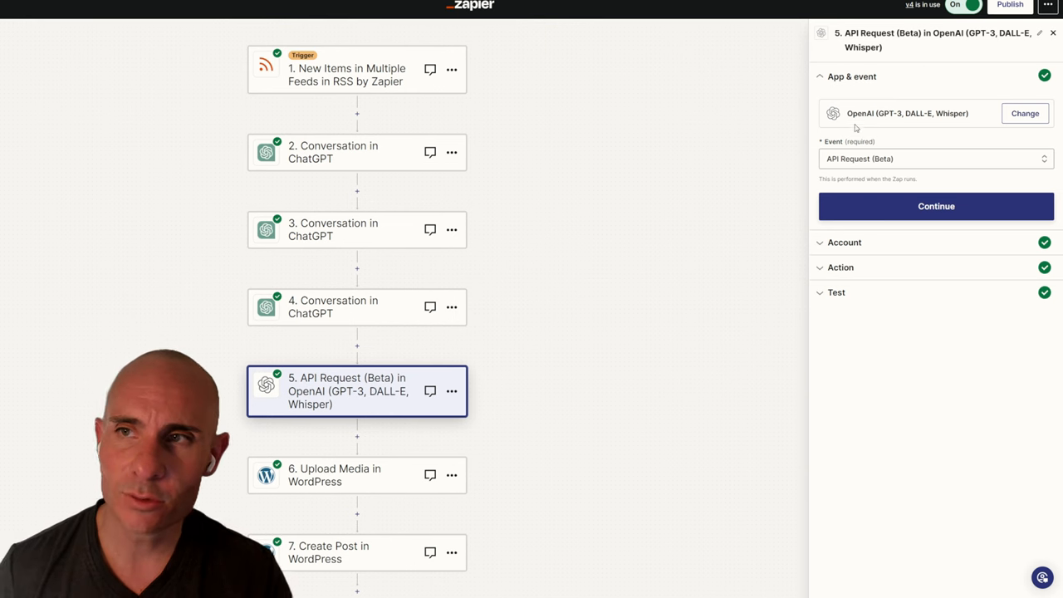
mouse_move(891, 121)
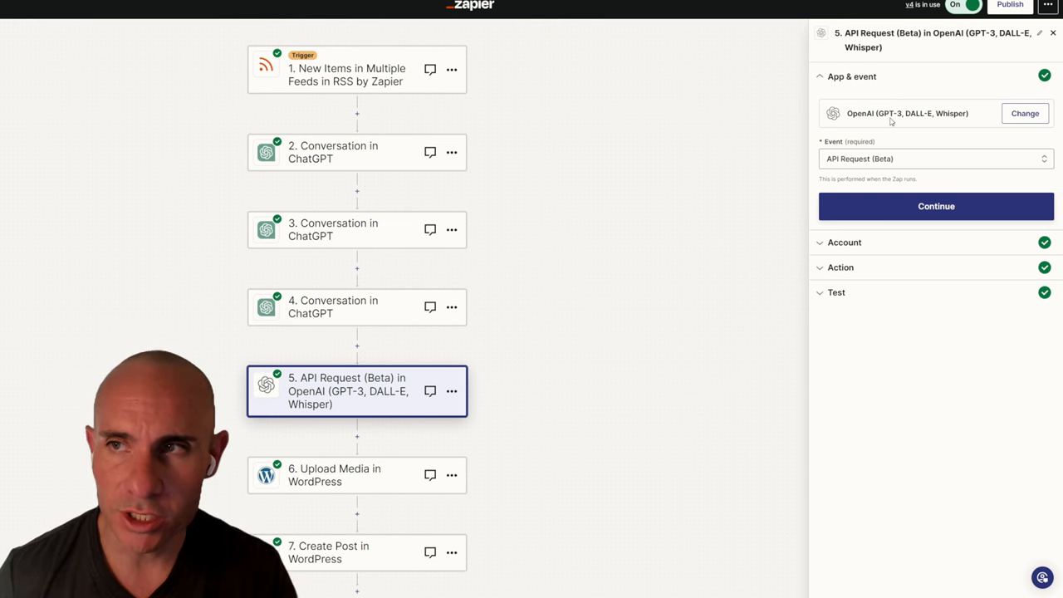
mouse_move(940, 121)
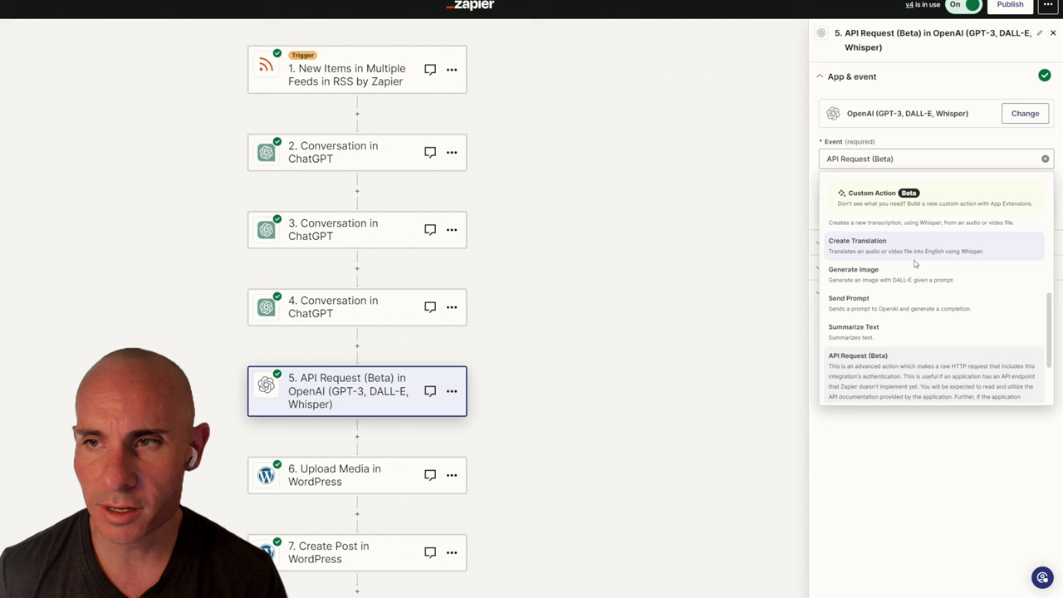
mouse_move(898, 275)
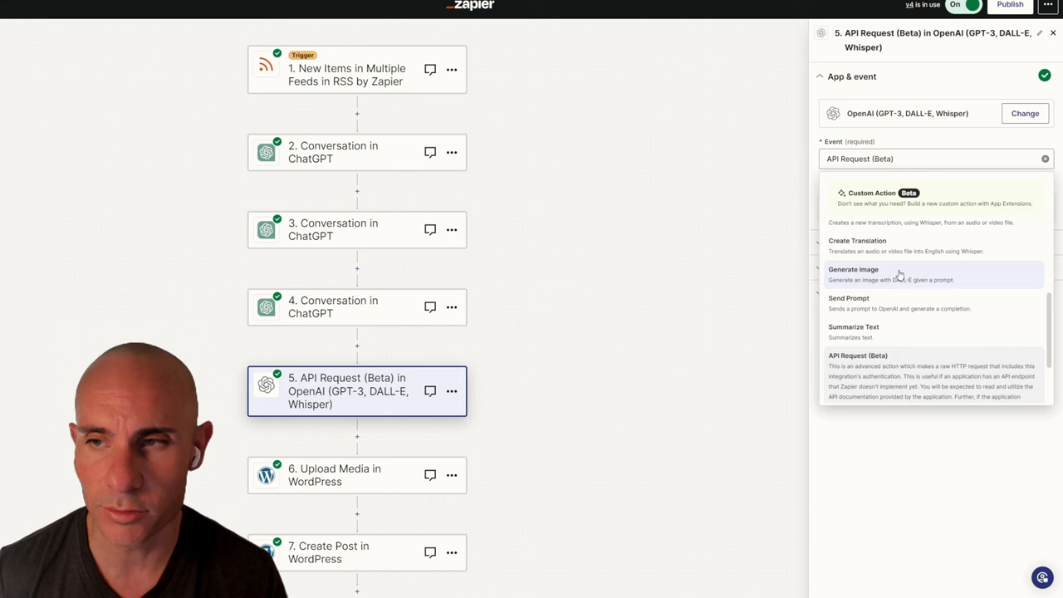
scroll("down", 3)
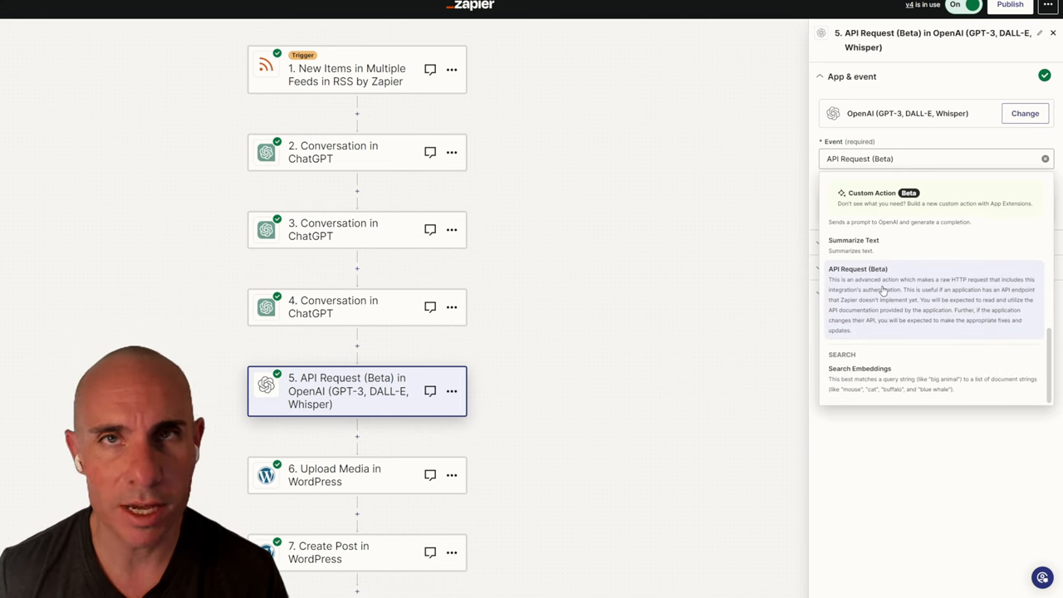
left_click(857, 269)
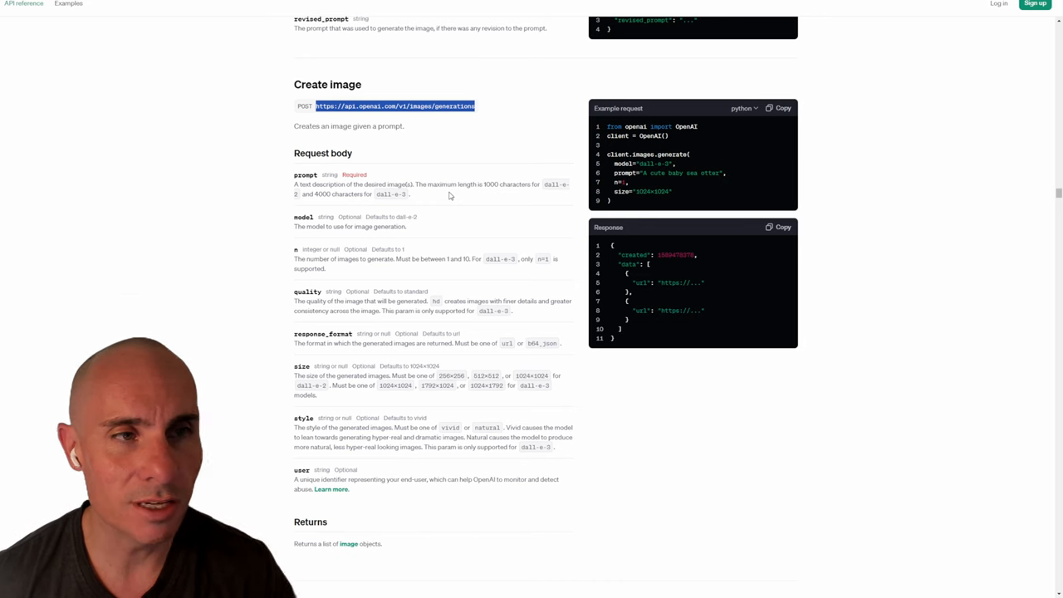
mouse_move(454, 153)
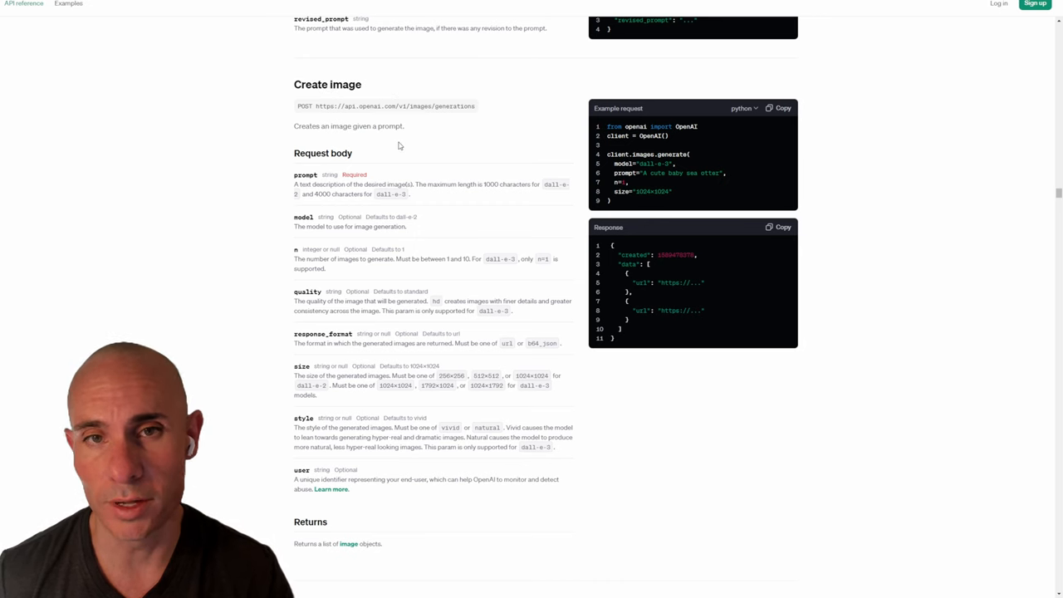
In the Create image example, select the model="dall-e-3" setting.
scroll("down", 3)
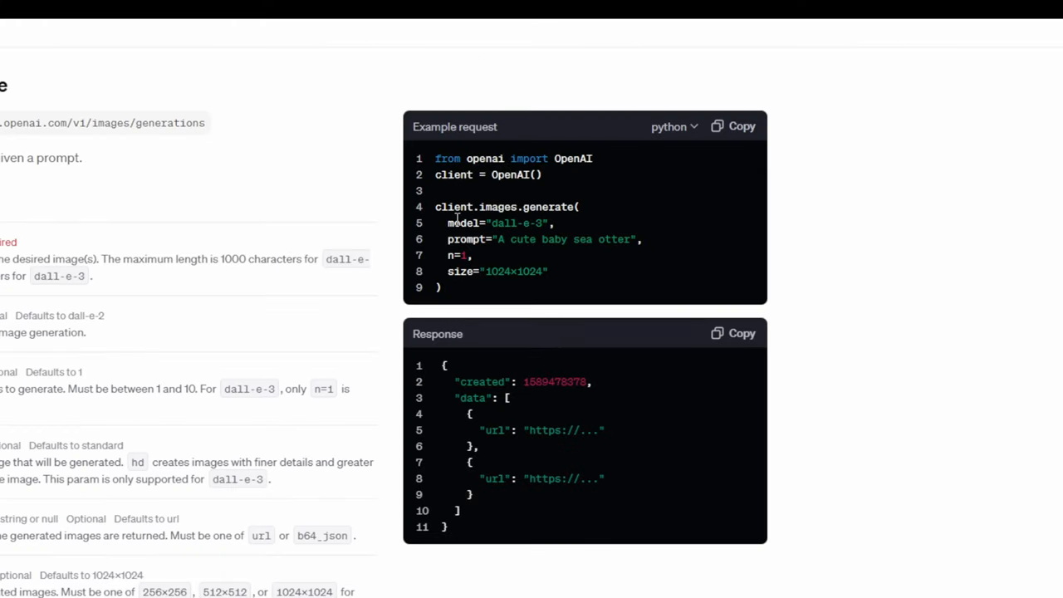
mouse_move(451, 222)
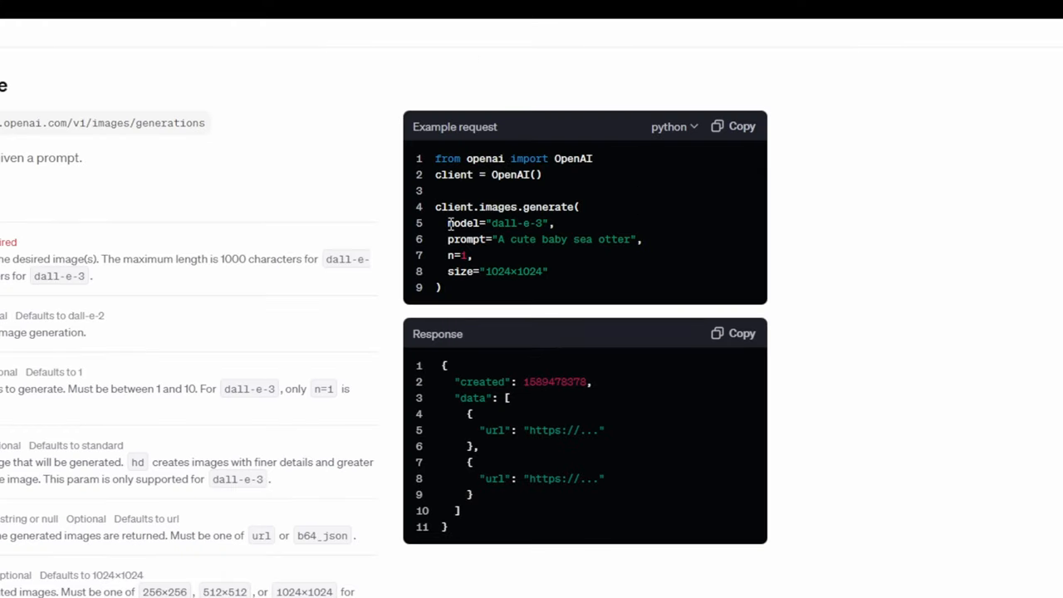
double_click(498, 223)
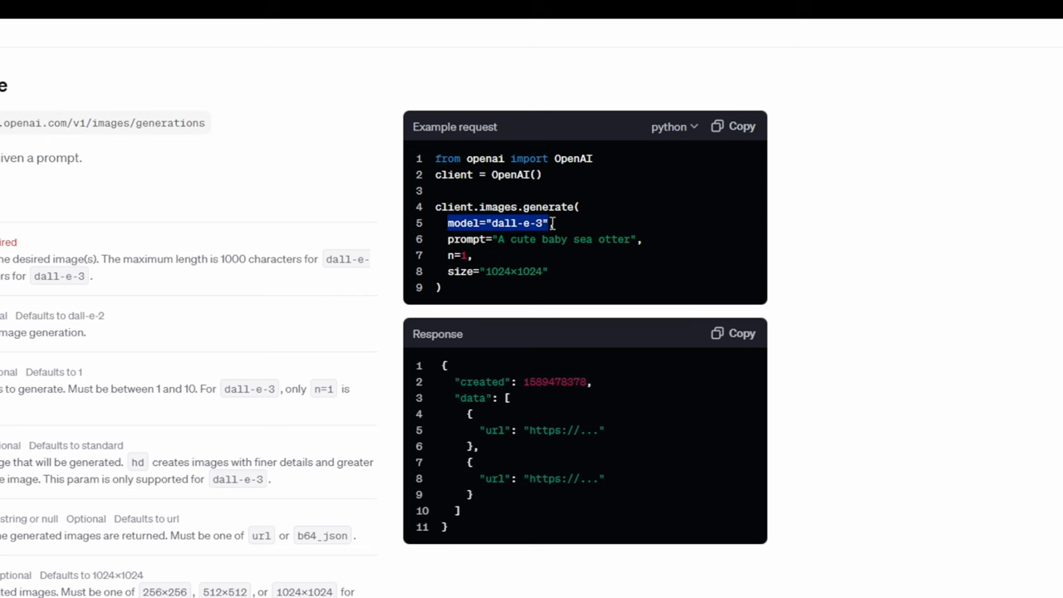
left_click(451, 240)
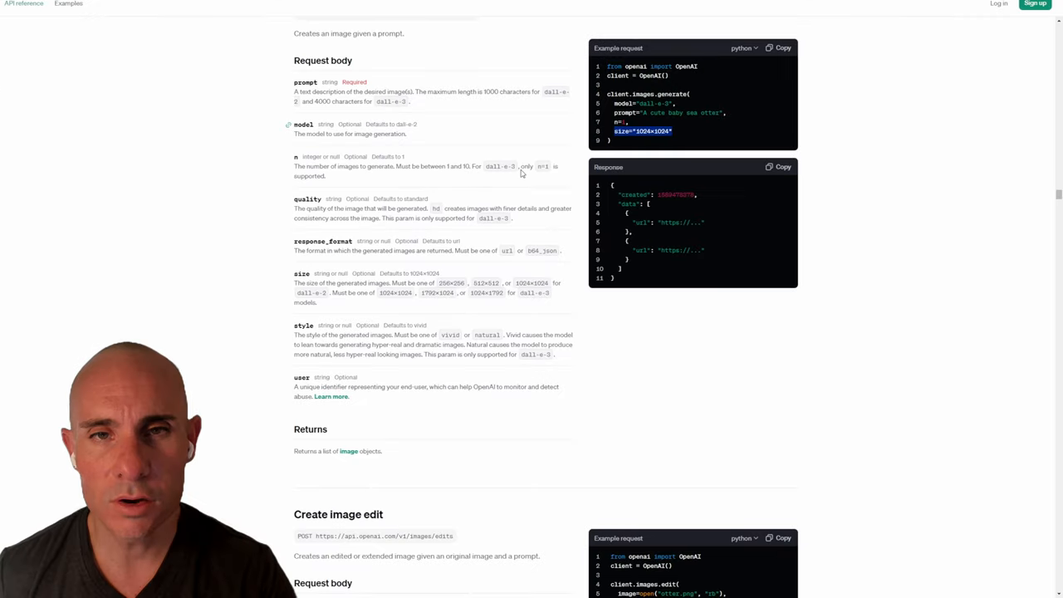
scroll("down", 3)
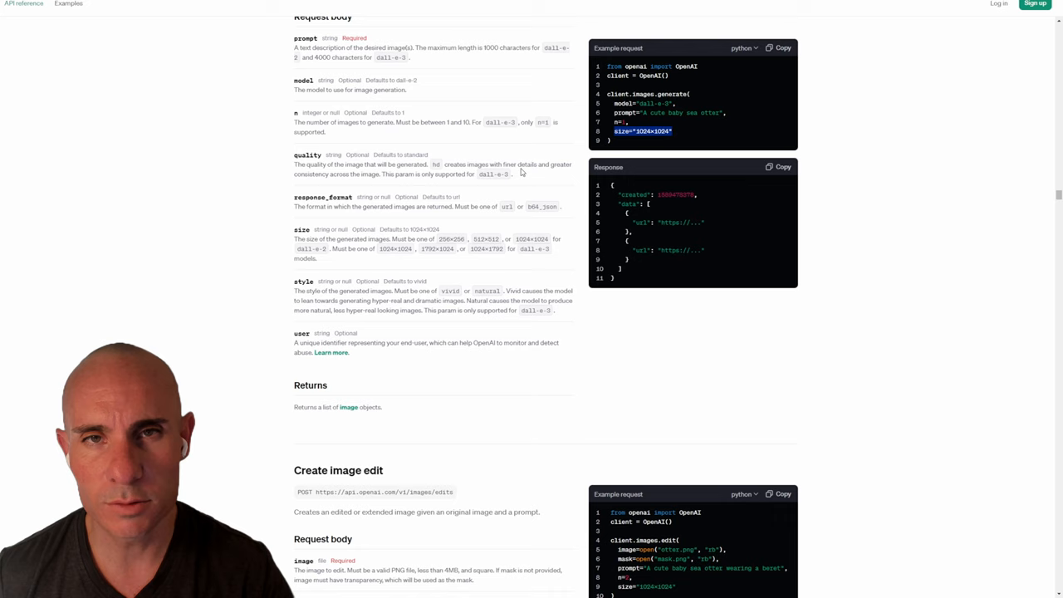
scroll("up", 3)
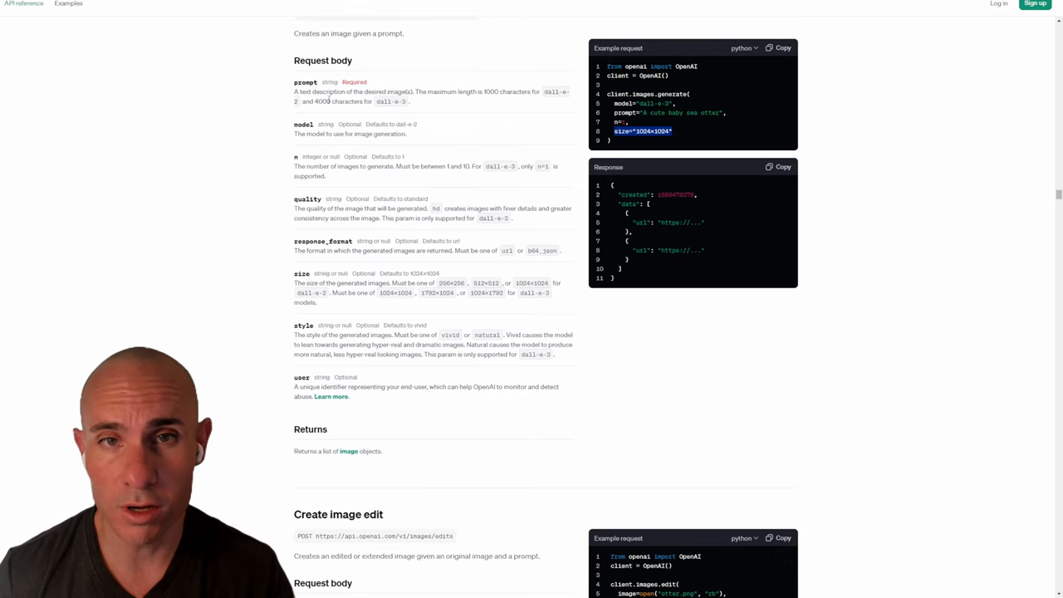
Highlight the 1792x1024 size option for dall-e-3 in the request body parameters.
left_click_drag(315, 100, 407, 101)
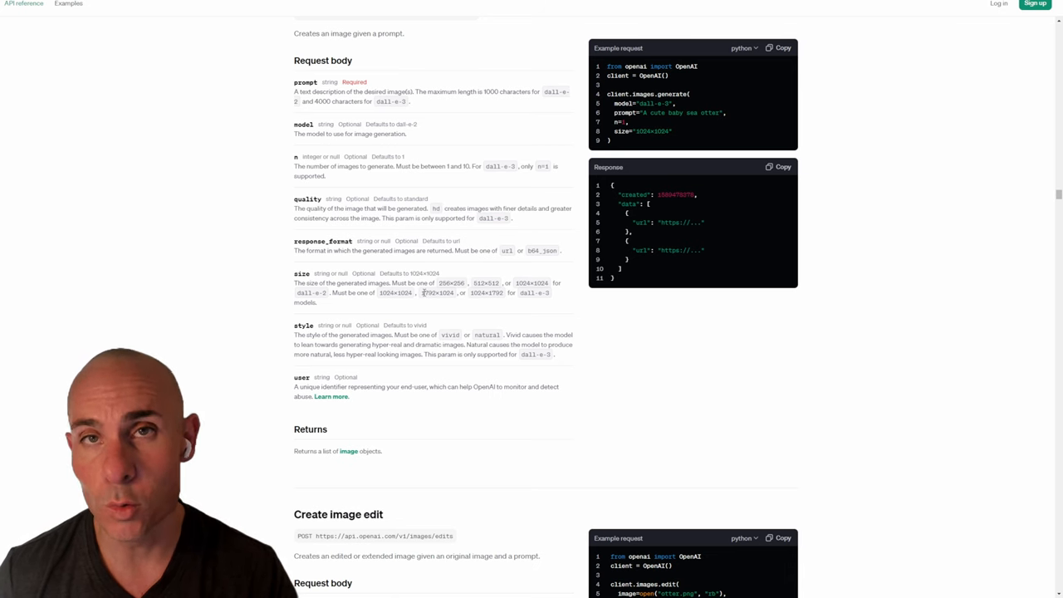
double_click(438, 293)
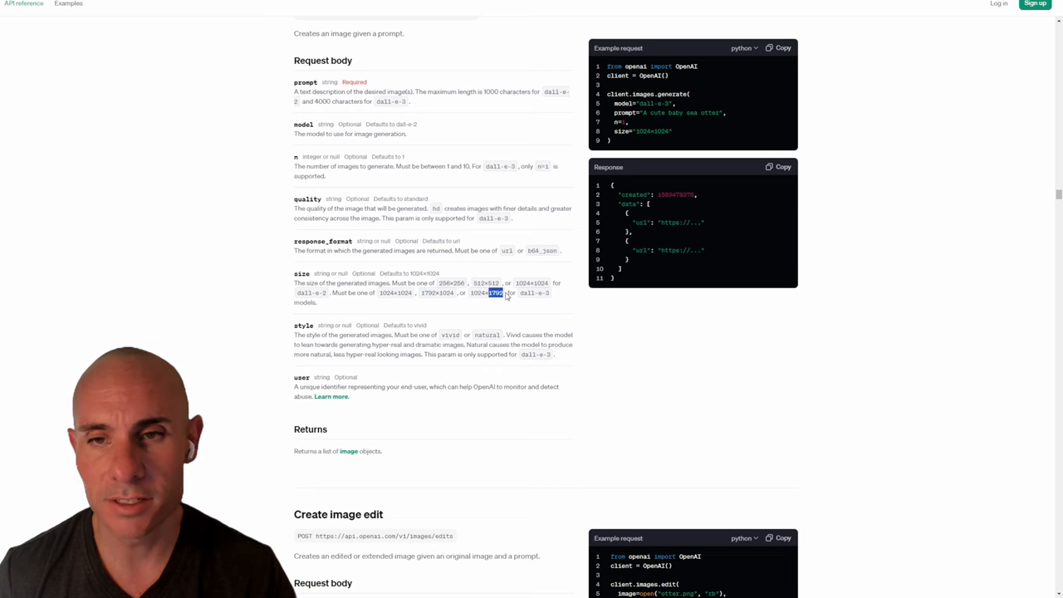
mouse_move(500, 314)
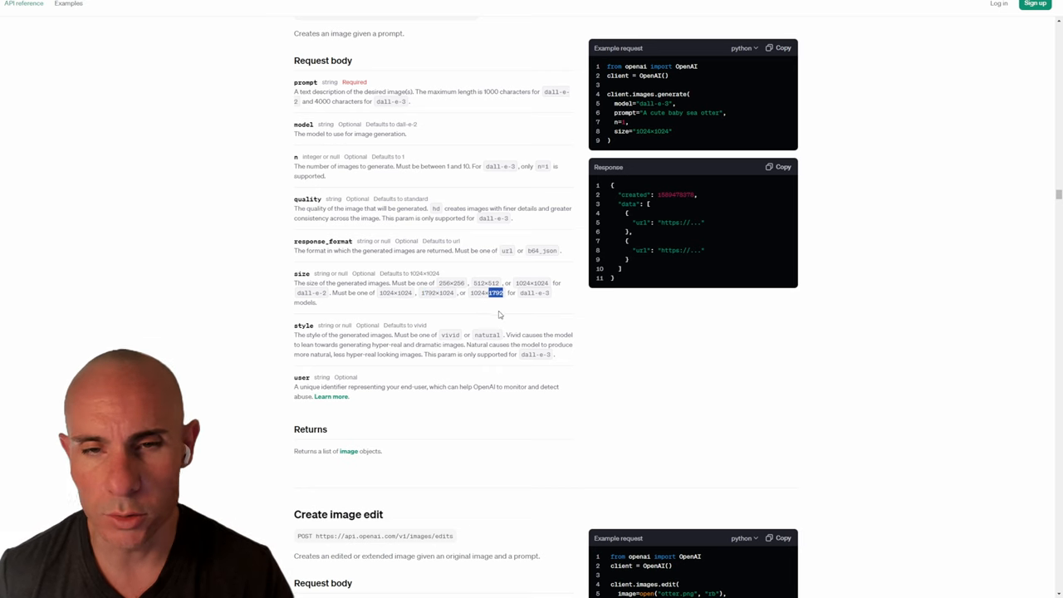
scroll("down", 3)
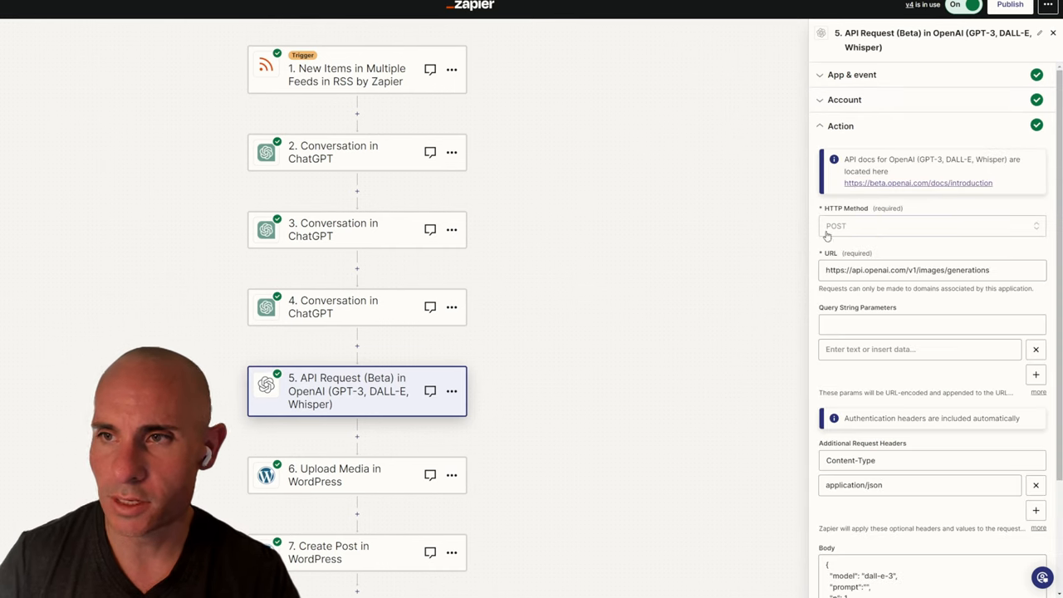
Review step 5's POST method, images/generations URL, Content-Type header and dall-e-3 body.
left_click(931, 226)
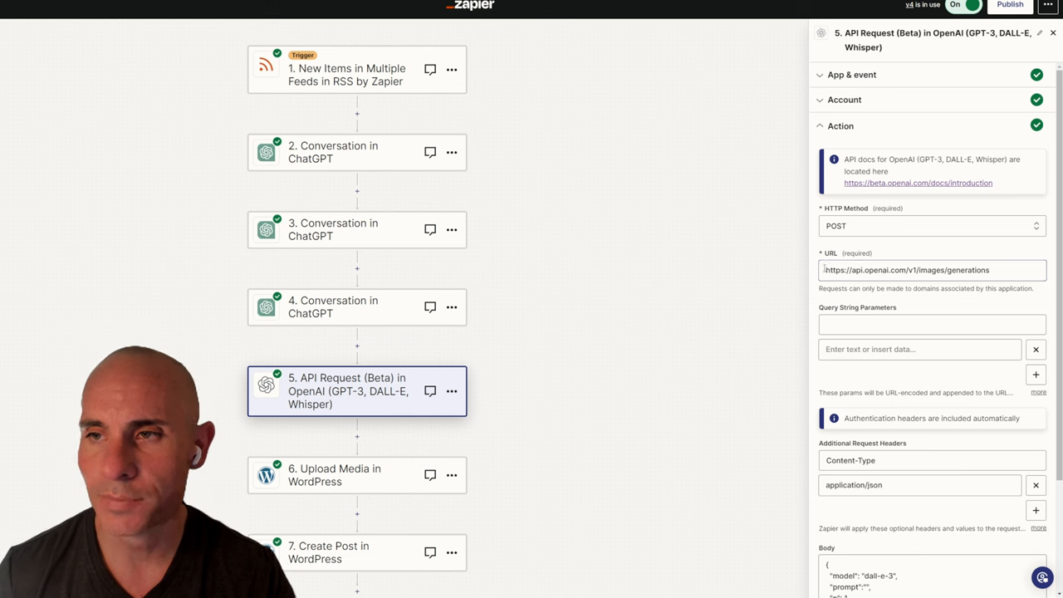
left_click(914, 270)
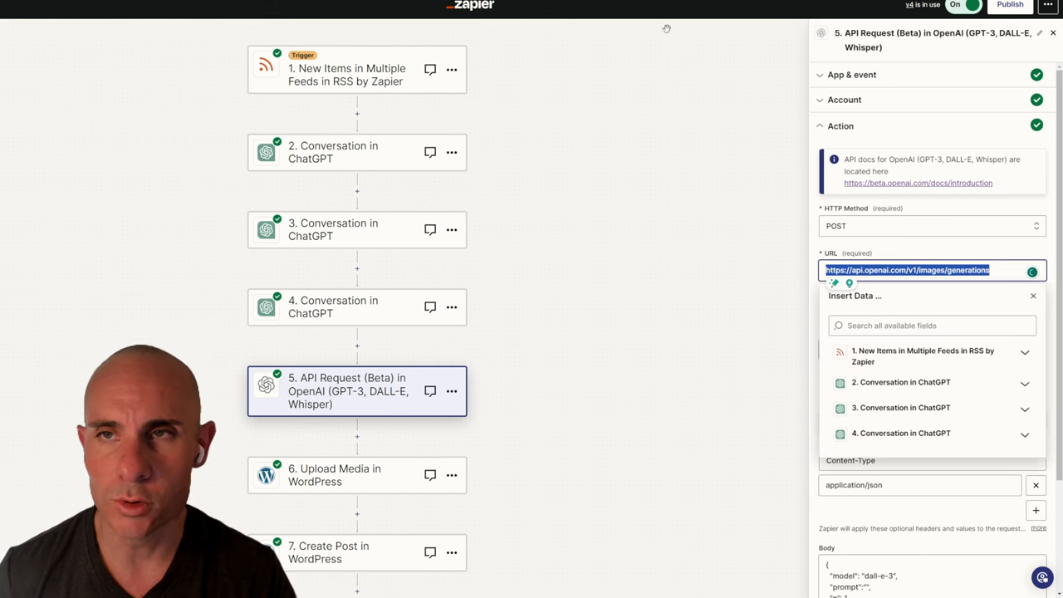
left_click(918, 183)
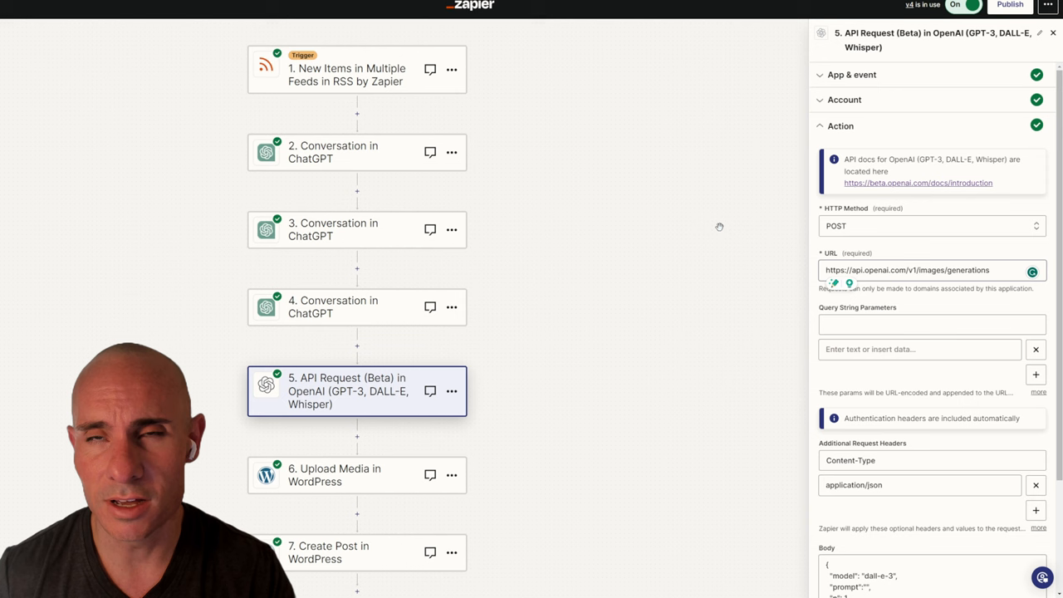
left_click(932, 325)
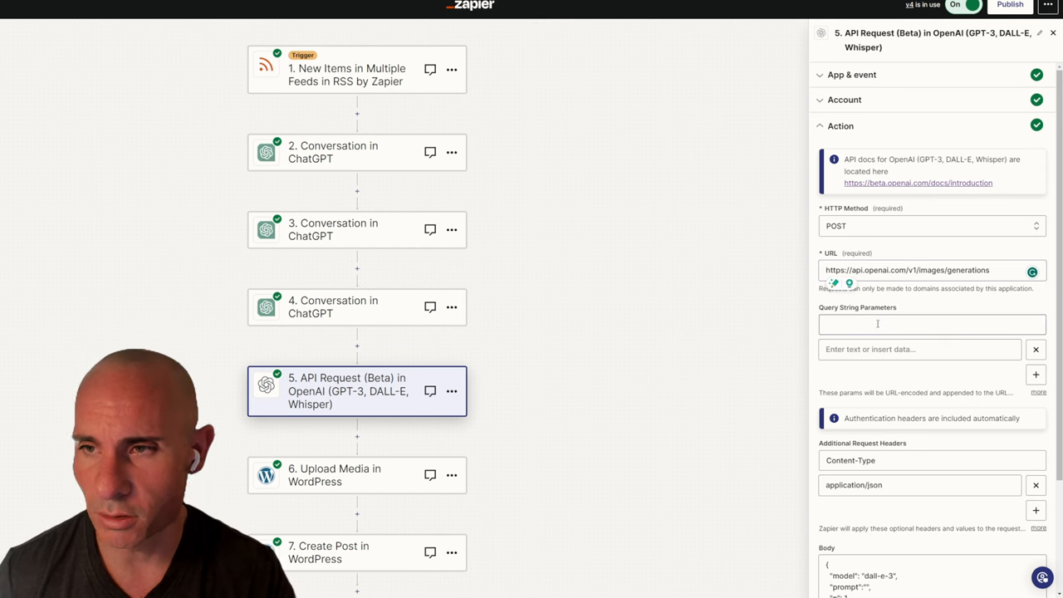
scroll("down", 3)
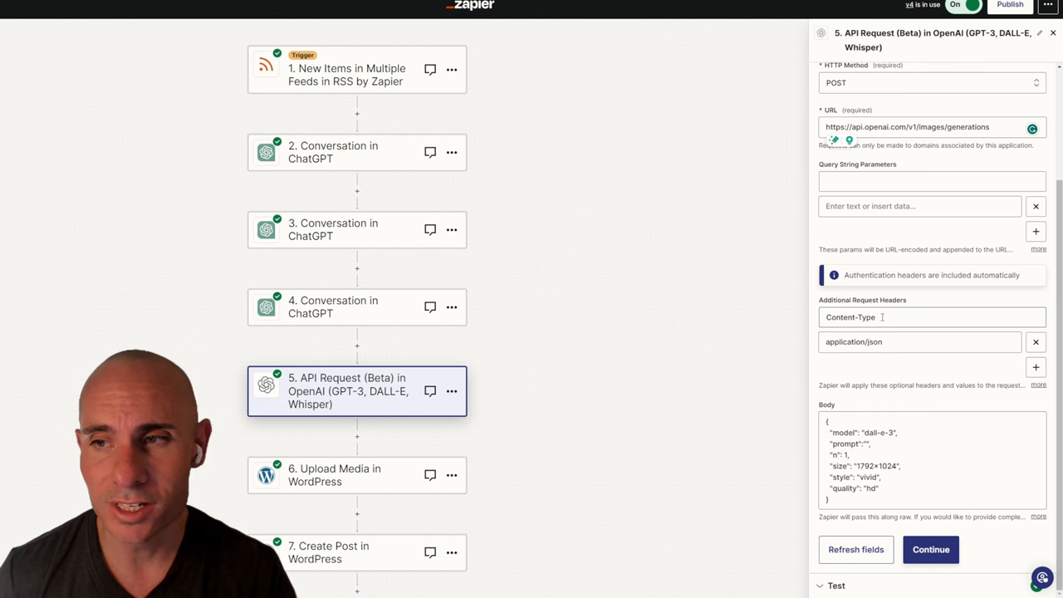
left_click(932, 317)
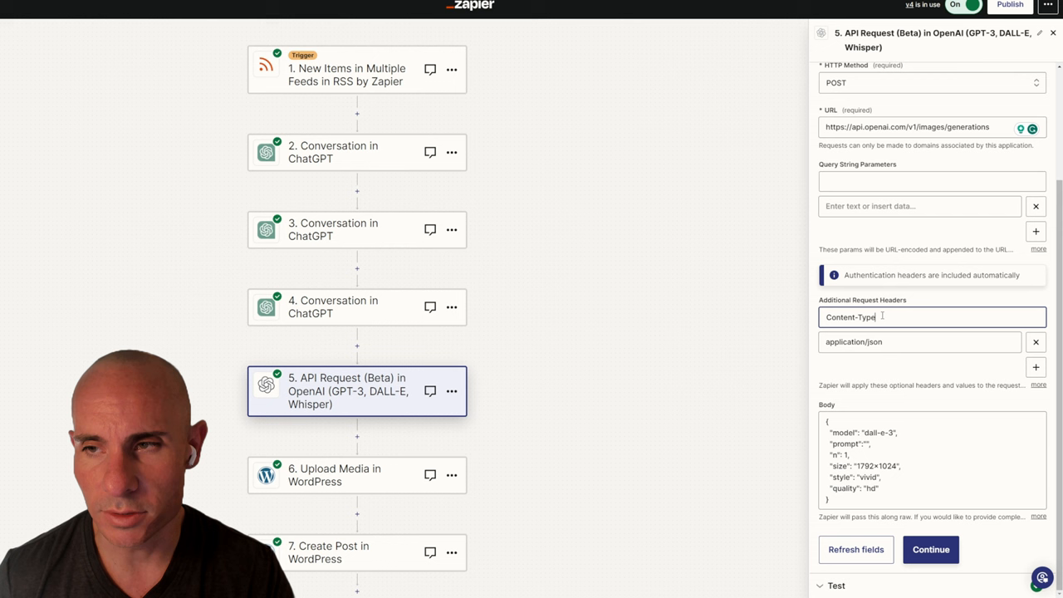
mouse_move(855, 368)
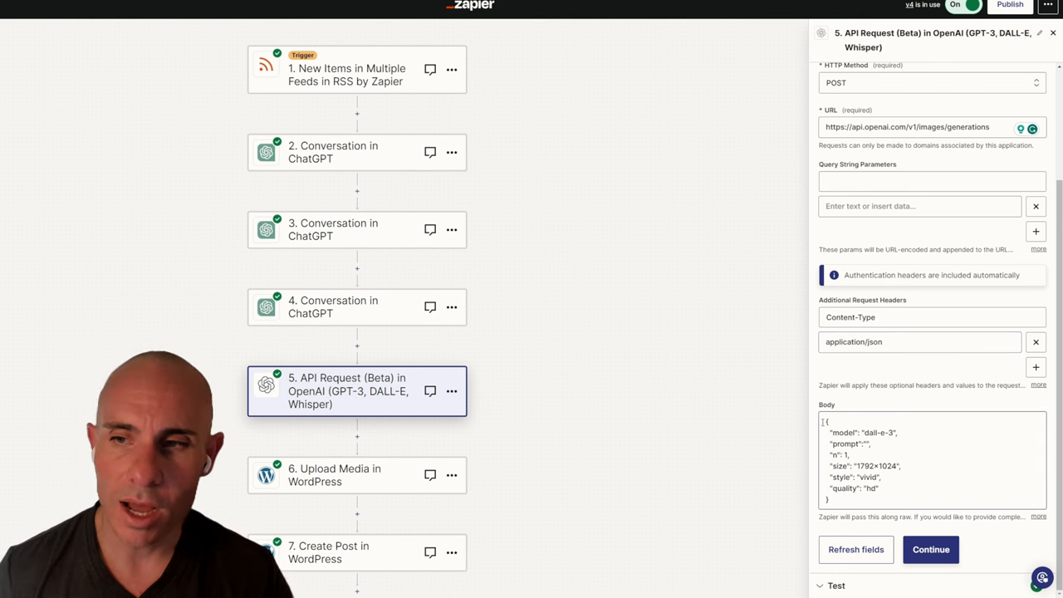
Insert step 4's ChatGPT Reply inside the empty prompt quotes of the JSON body.
left_click(914, 457)
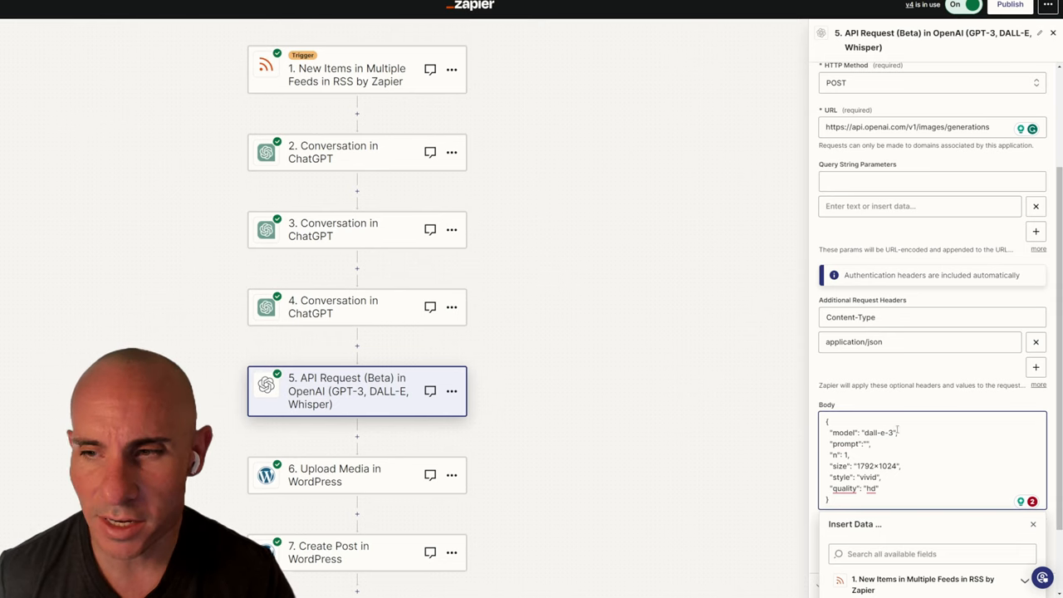
double_click(872, 432)
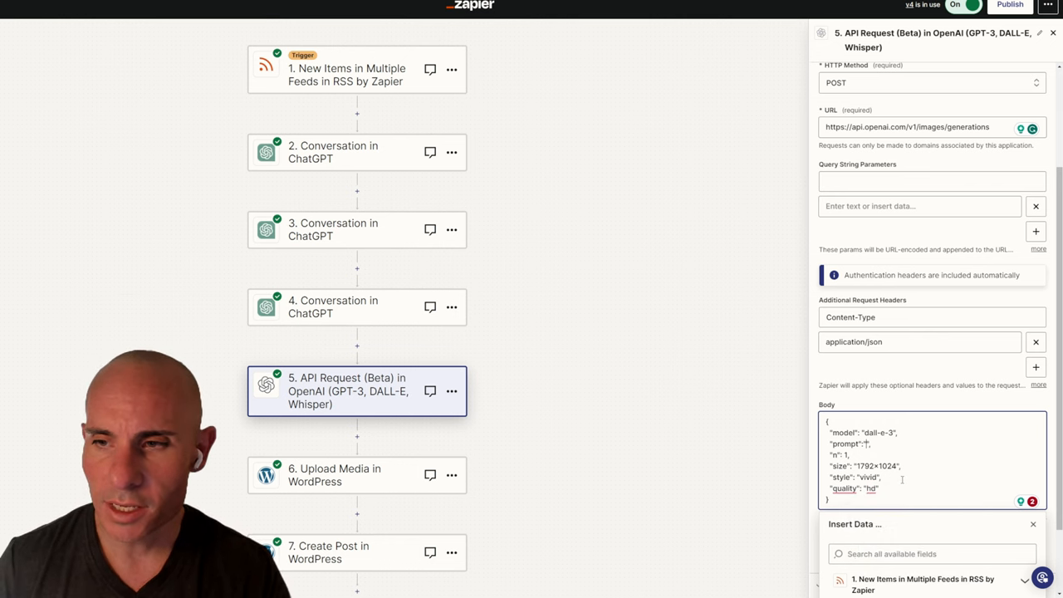
scroll("down", 3)
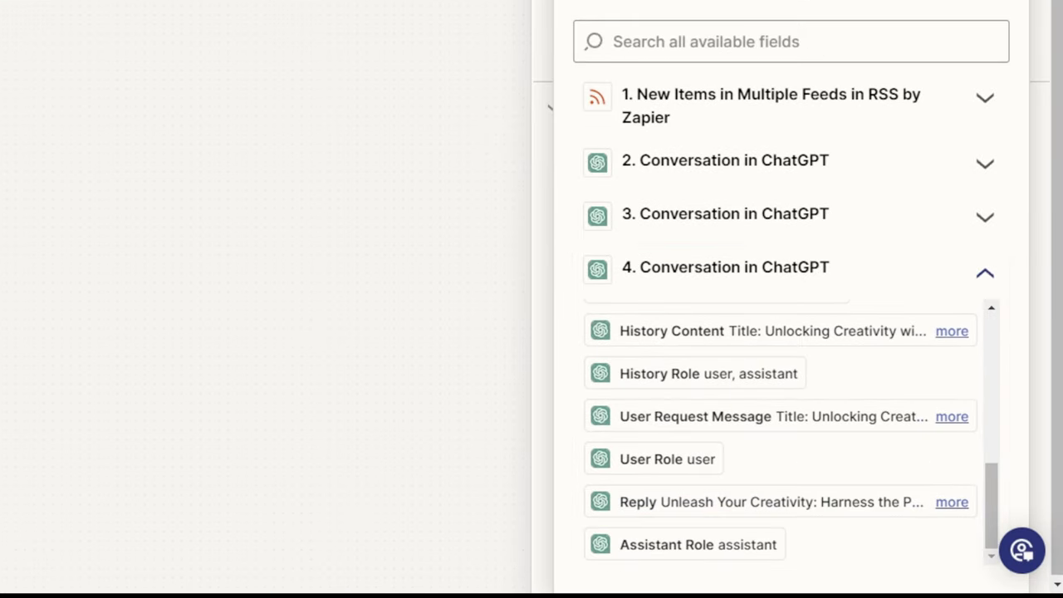
left_click(773, 502)
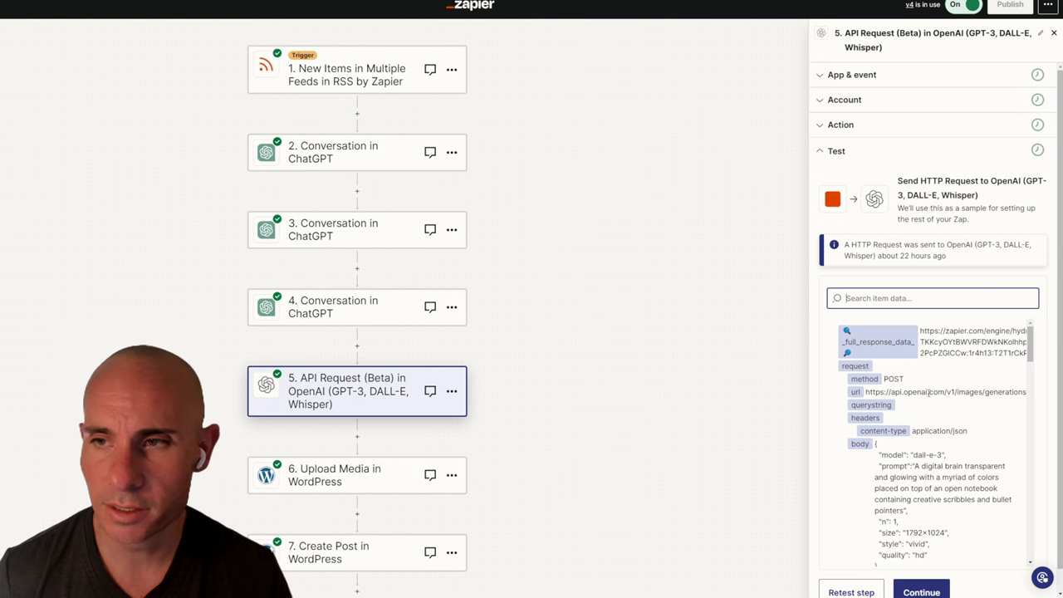
Re-run step 5's test and scroll the results to the returned image url.
scroll("down", 3)
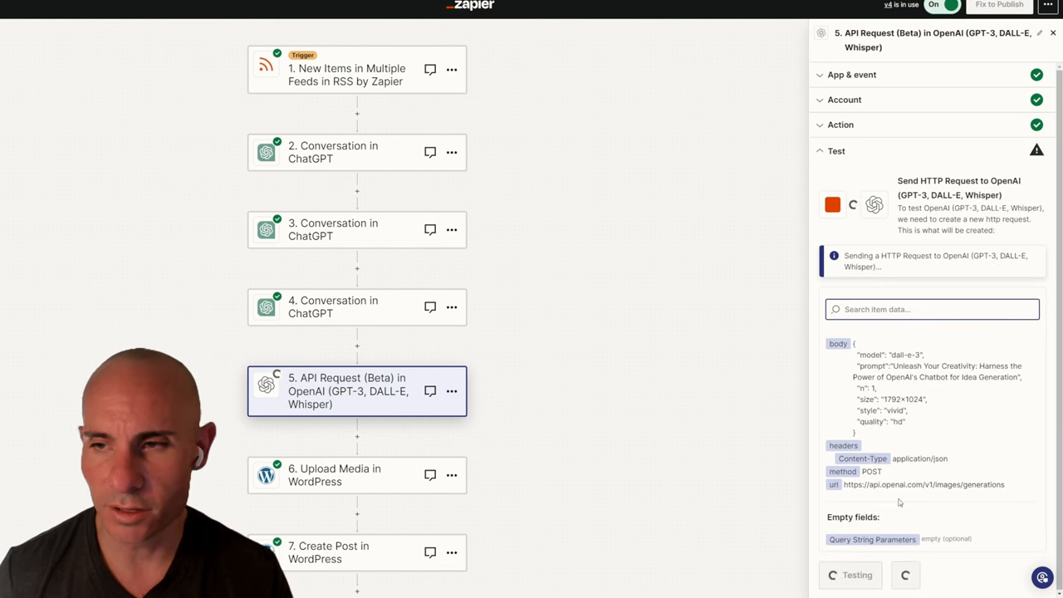
left_click(857, 574)
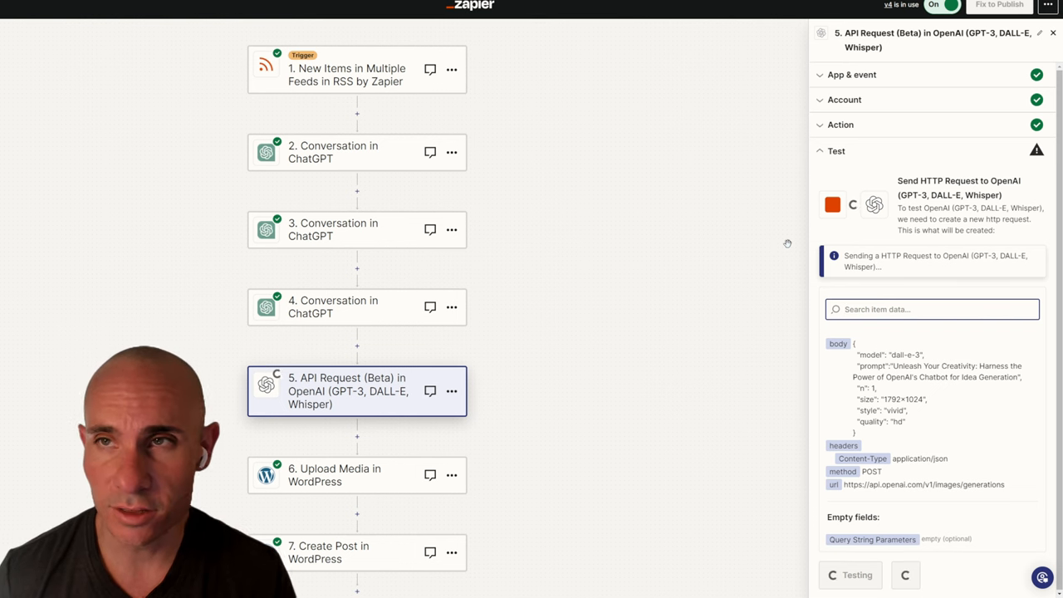
left_click(850, 575)
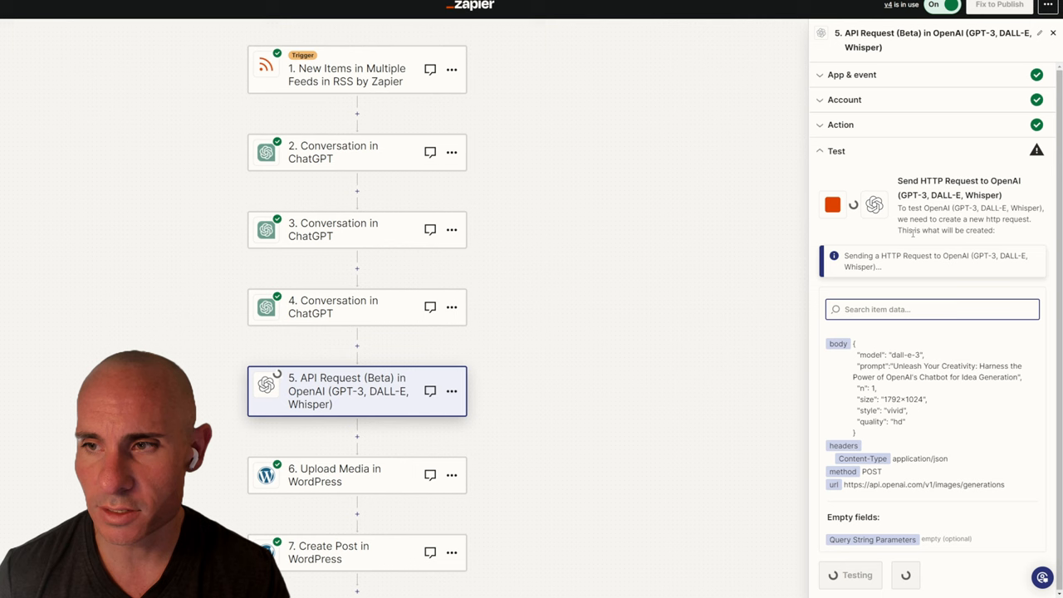
left_click(857, 575)
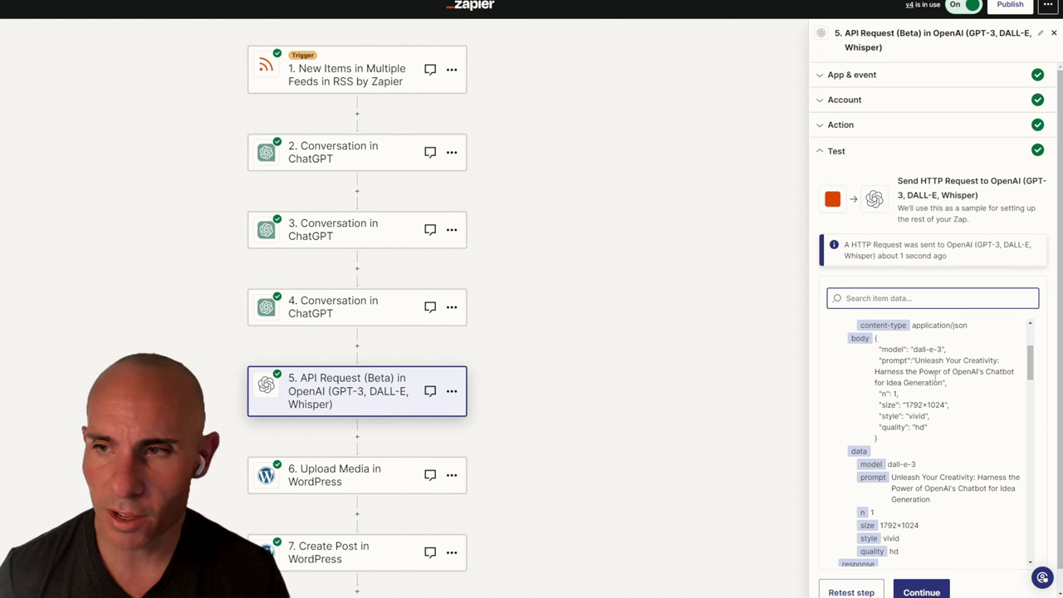
scroll("down", 3)
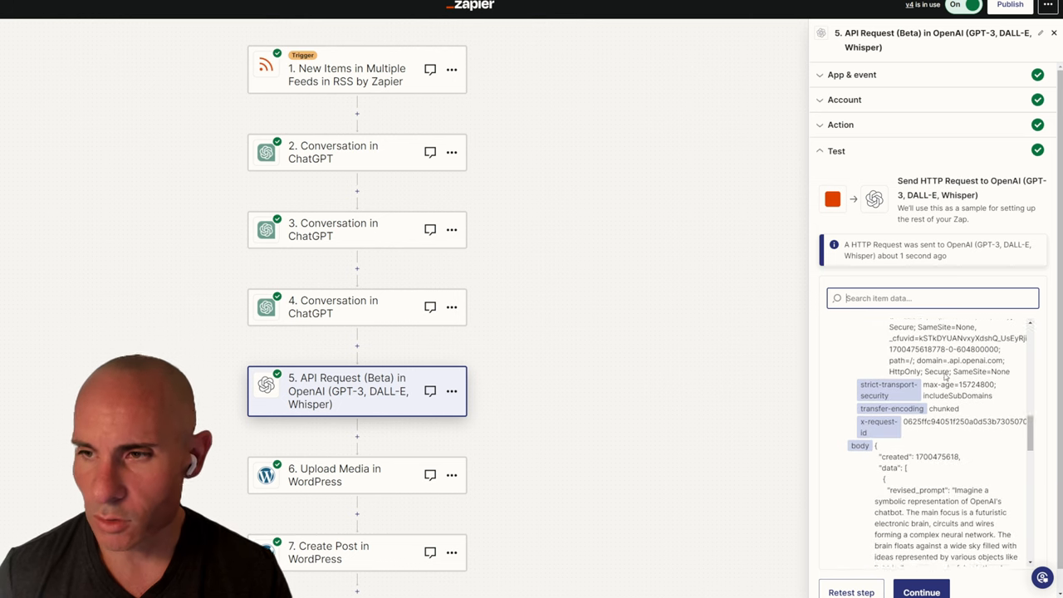
scroll("down", 3)
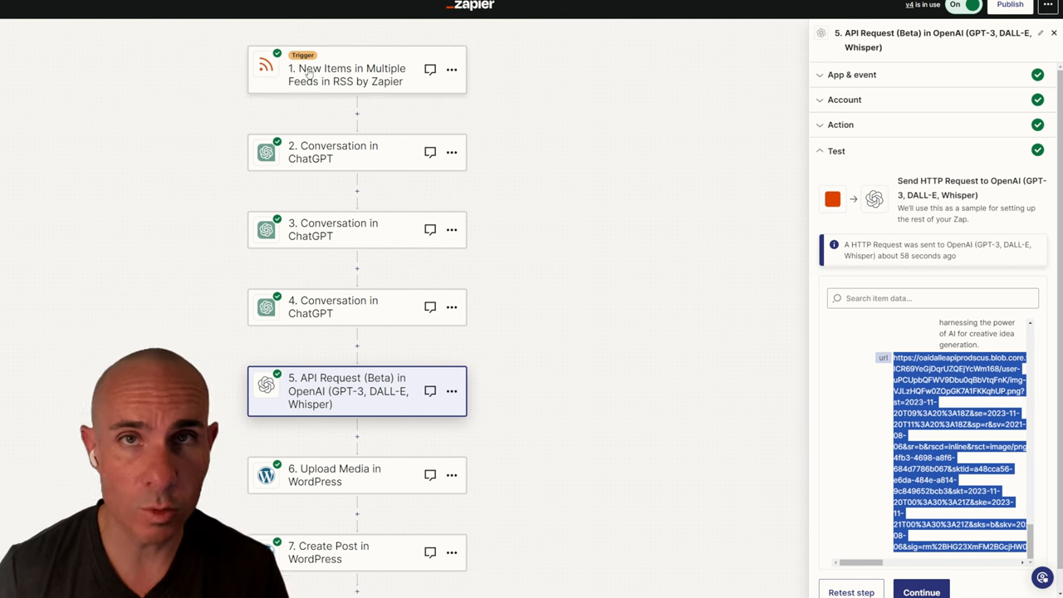
mouse_move(370, 314)
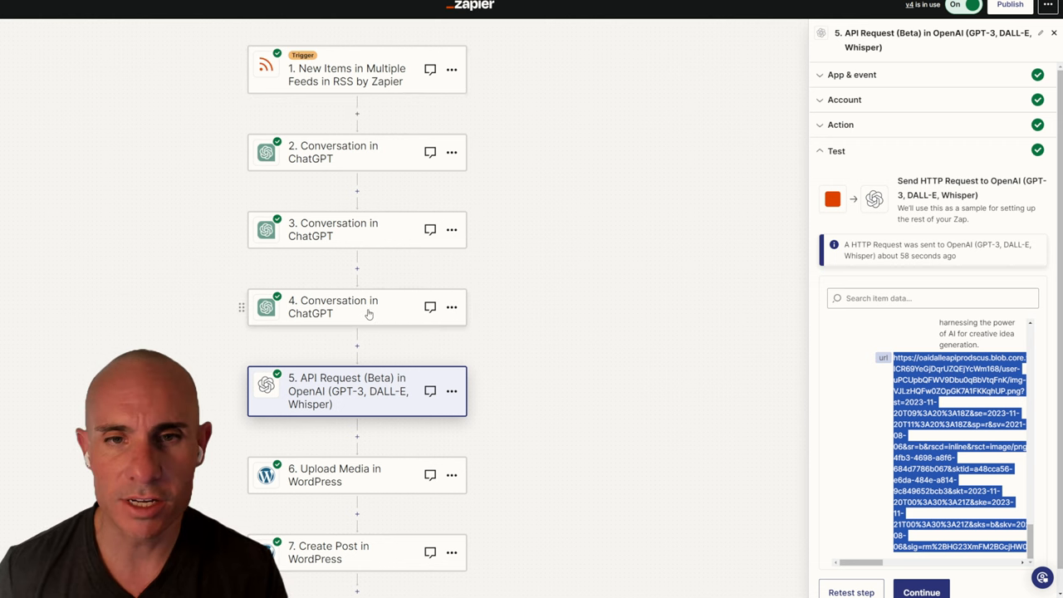
Check step 4's gpt-4 model and its photorealistic DALL·E prompt instructions with 50 max tokens.
left_click(356, 307)
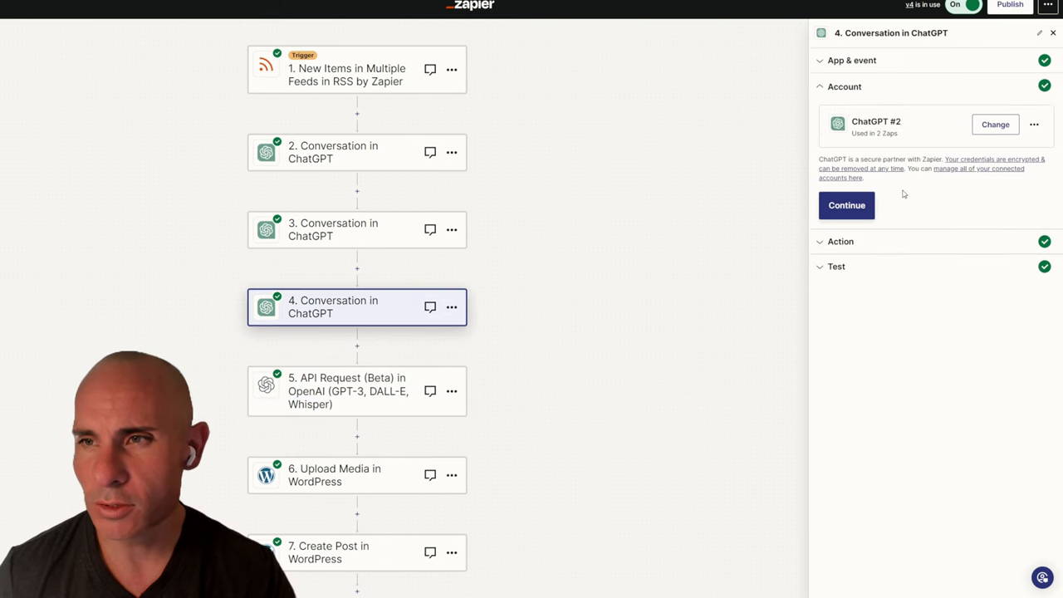
left_click(846, 205)
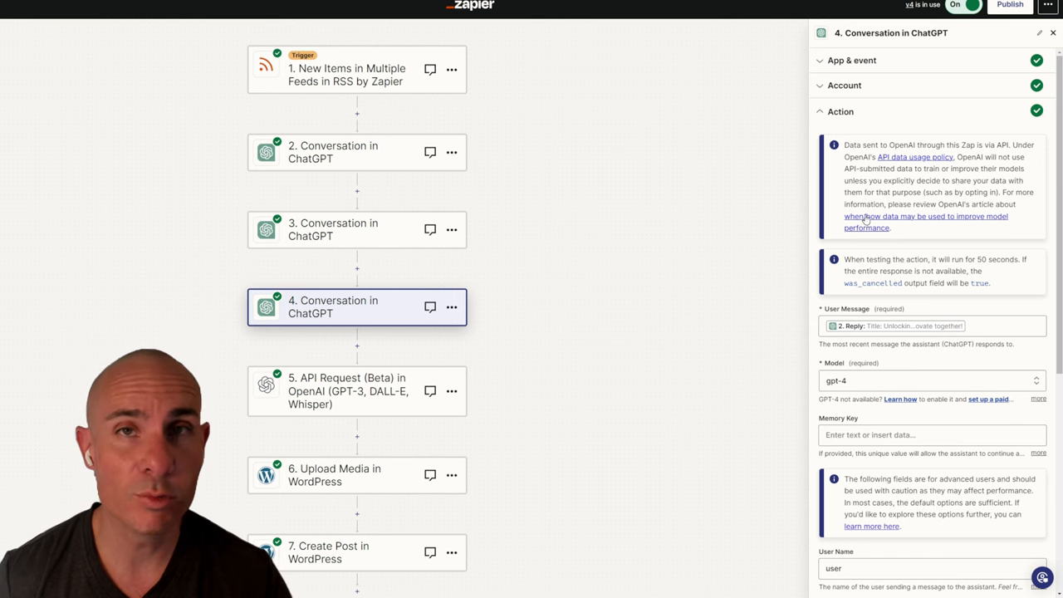
mouse_move(939, 239)
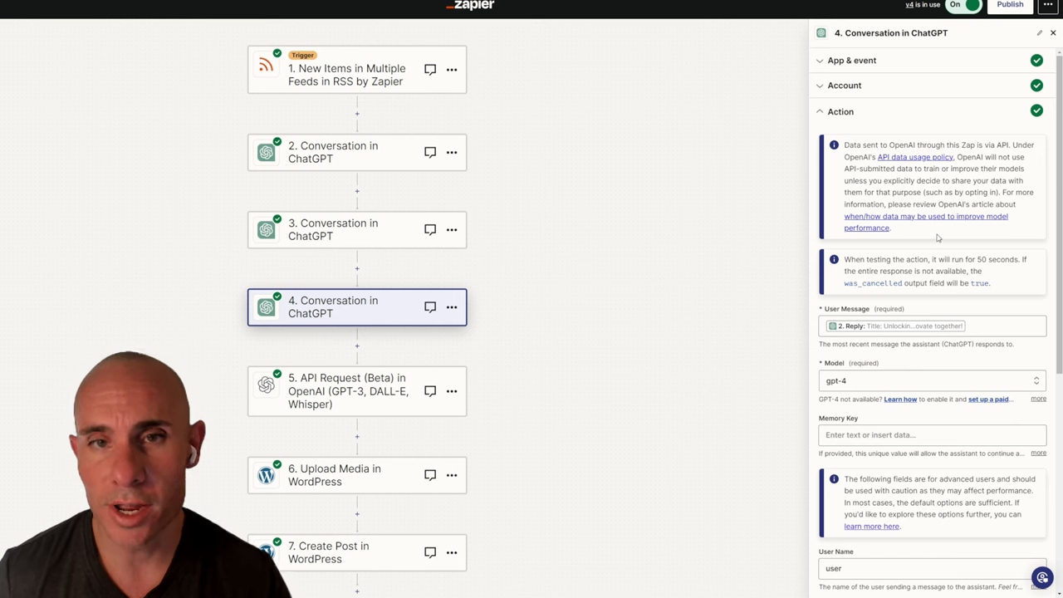
scroll("down", 3)
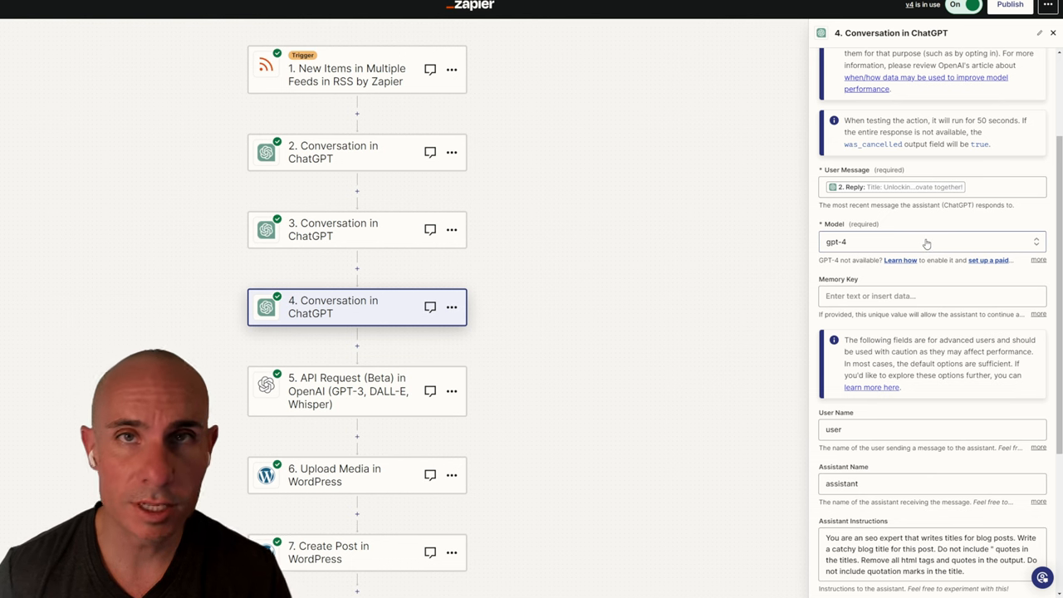
mouse_move(927, 241)
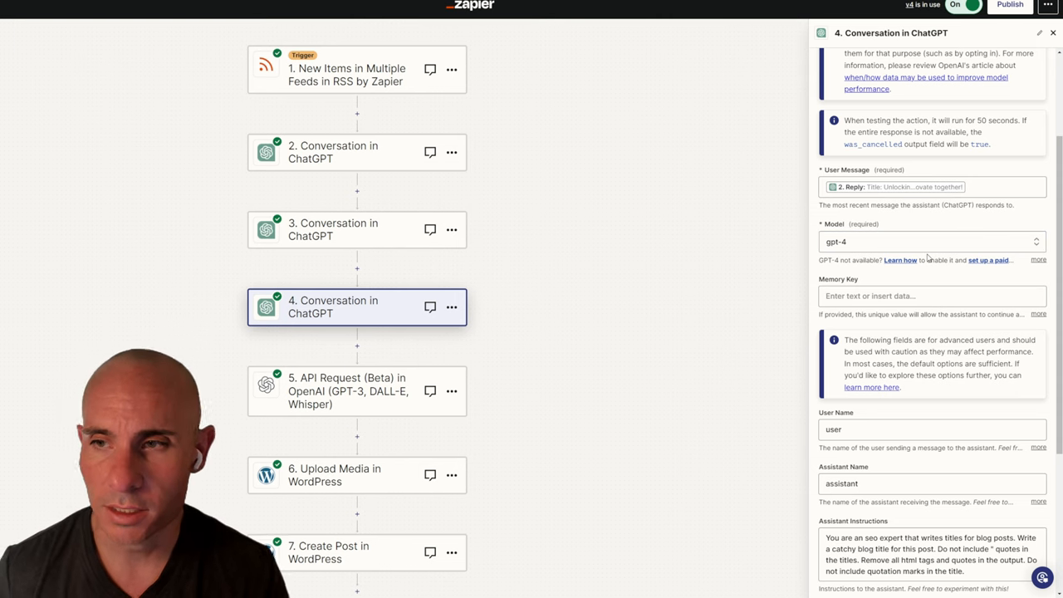
scroll("down", 3)
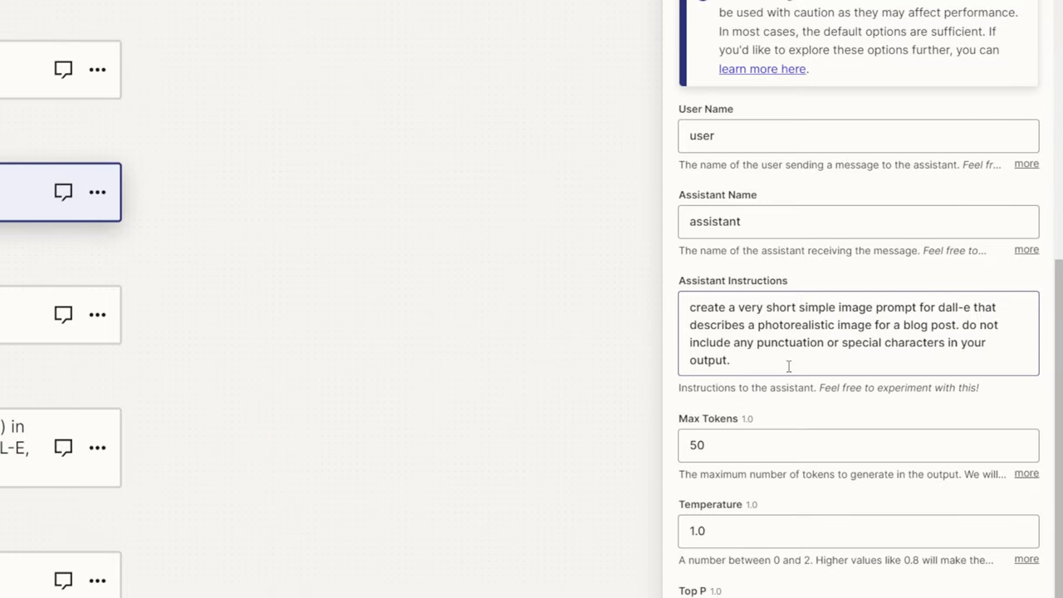
mouse_move(744, 301)
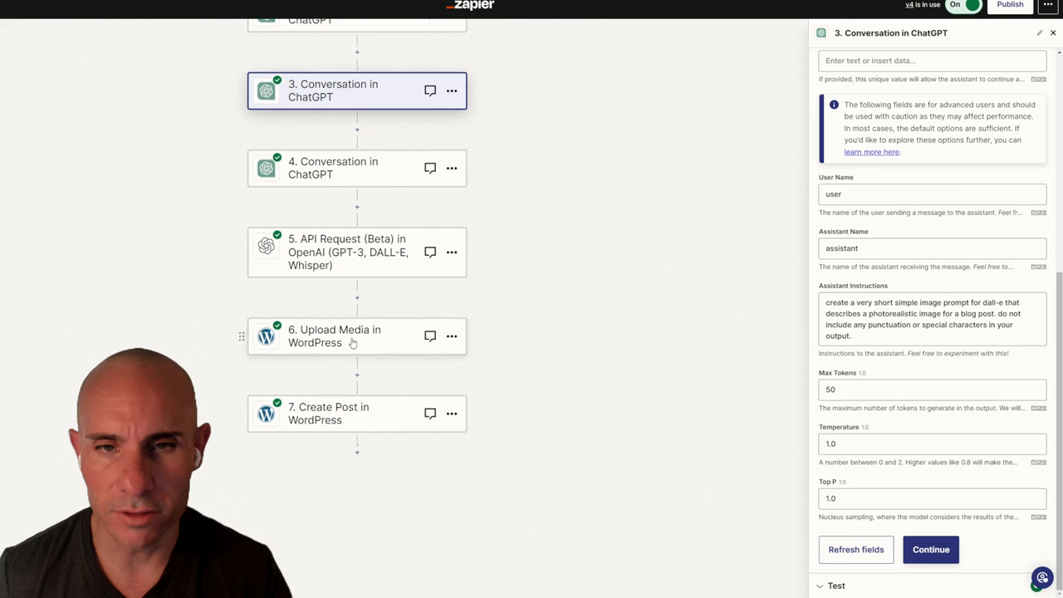
mouse_move(380, 345)
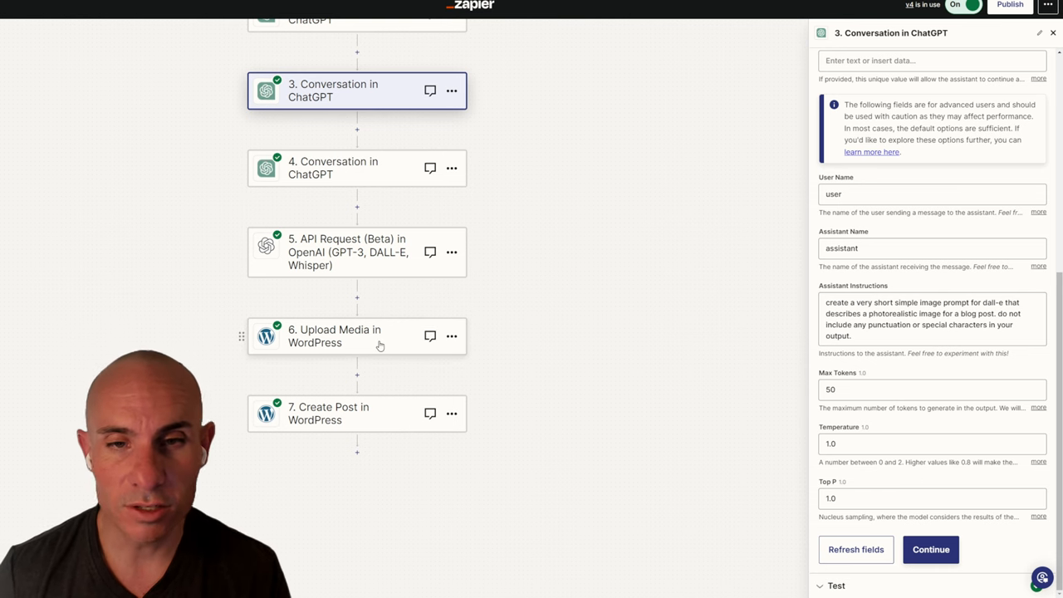
In step 6 Upload Media, expand step 5's data to find Response Data Data Url.
left_click(357, 336)
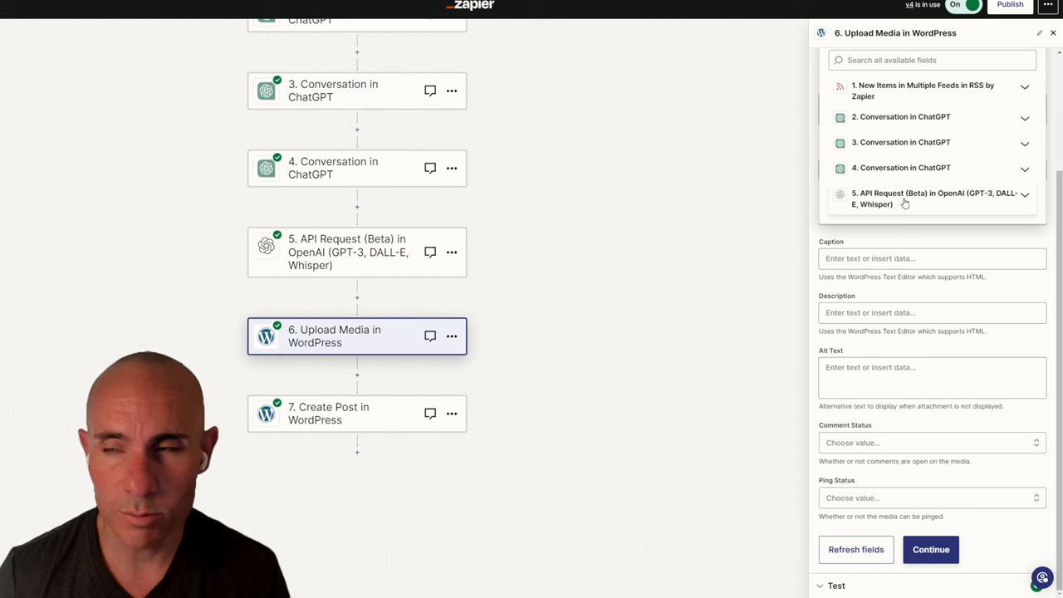
left_click(1024, 197)
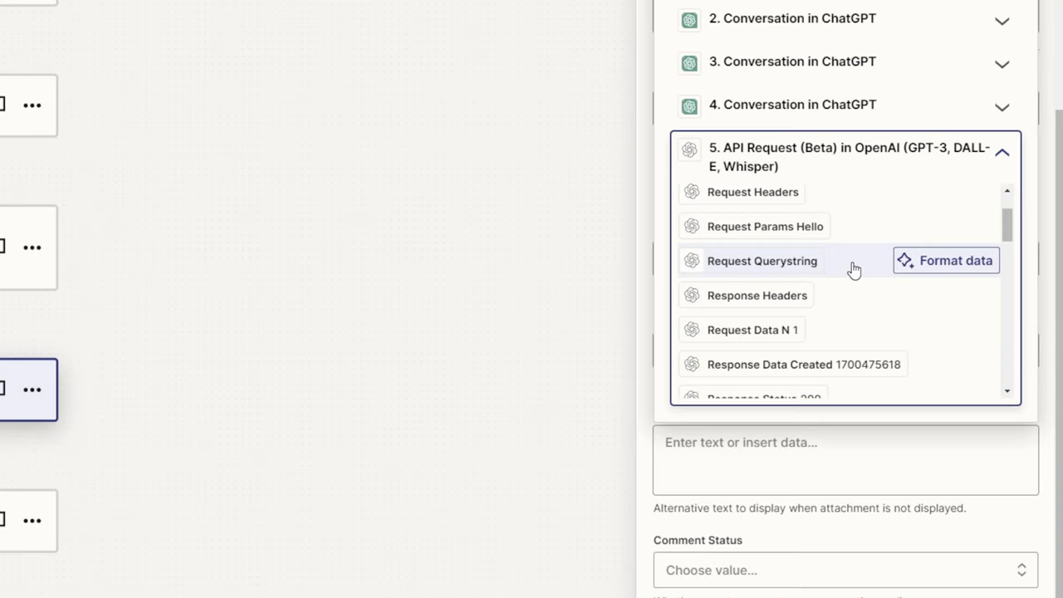
scroll("down", 3)
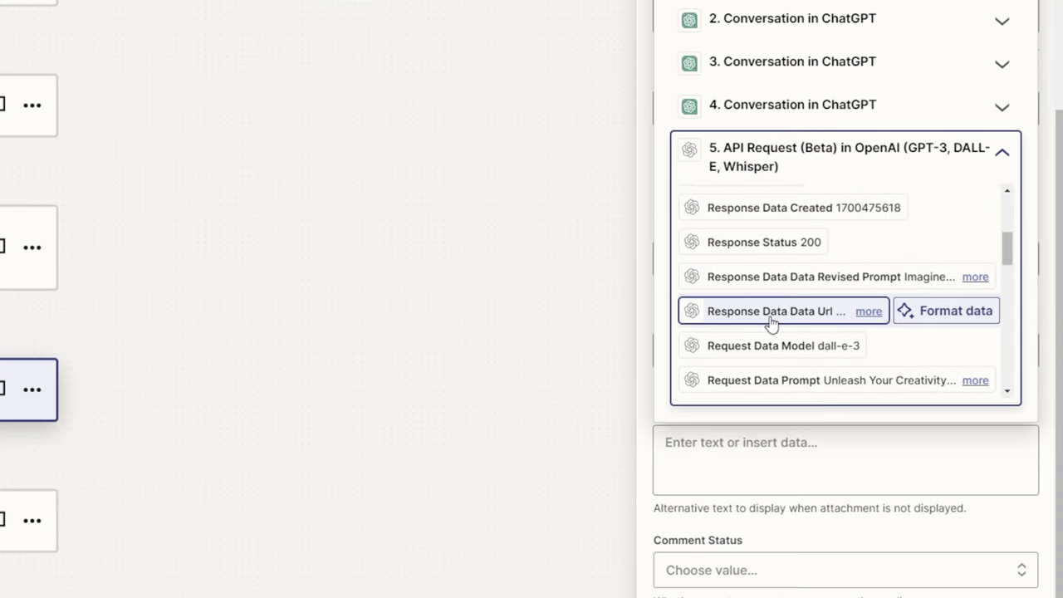
mouse_move(763, 322)
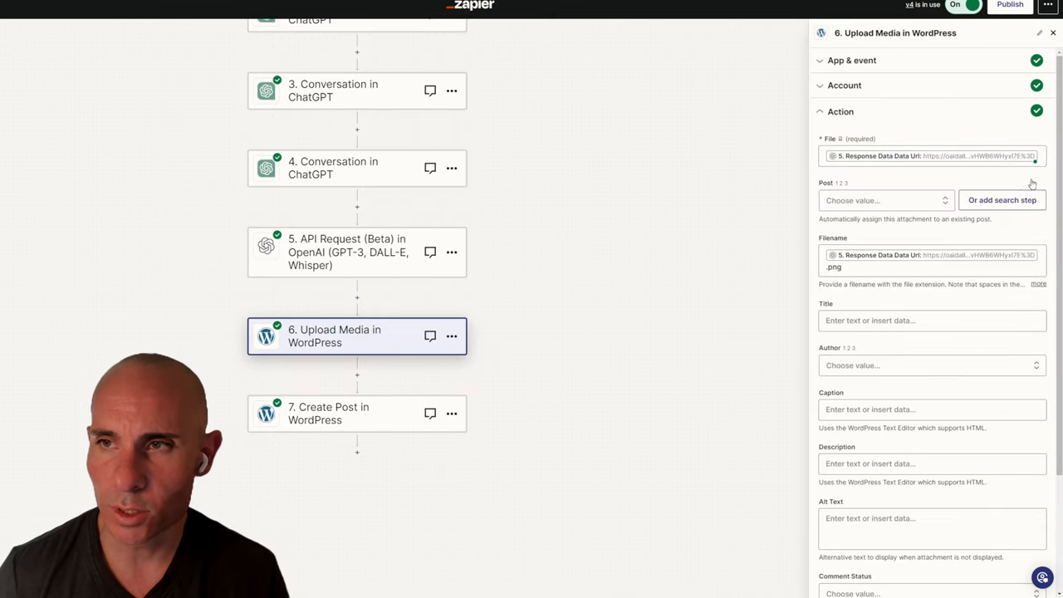
scroll("down", 3)
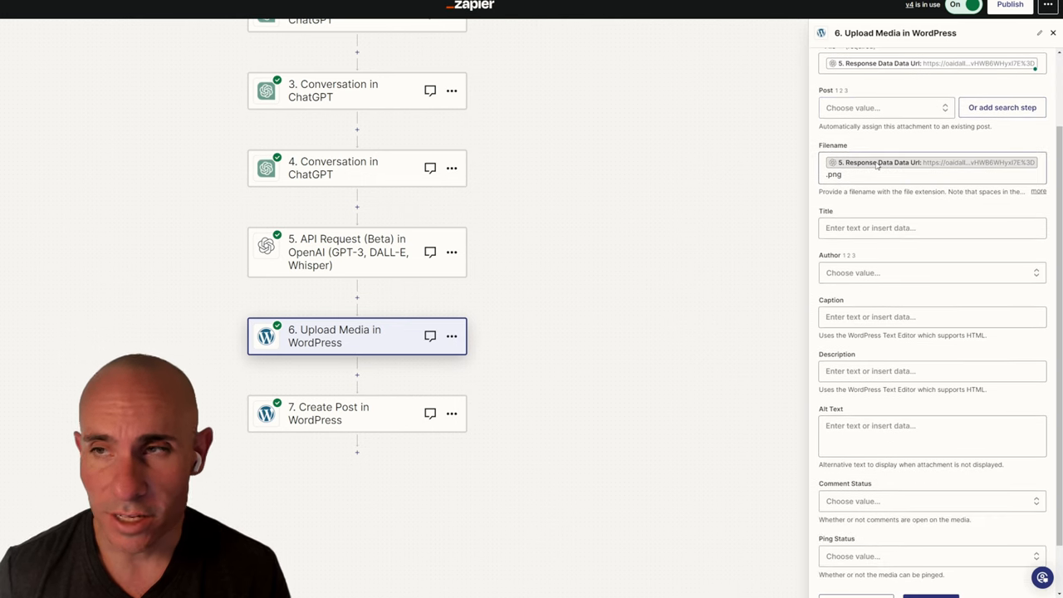
left_click(930, 165)
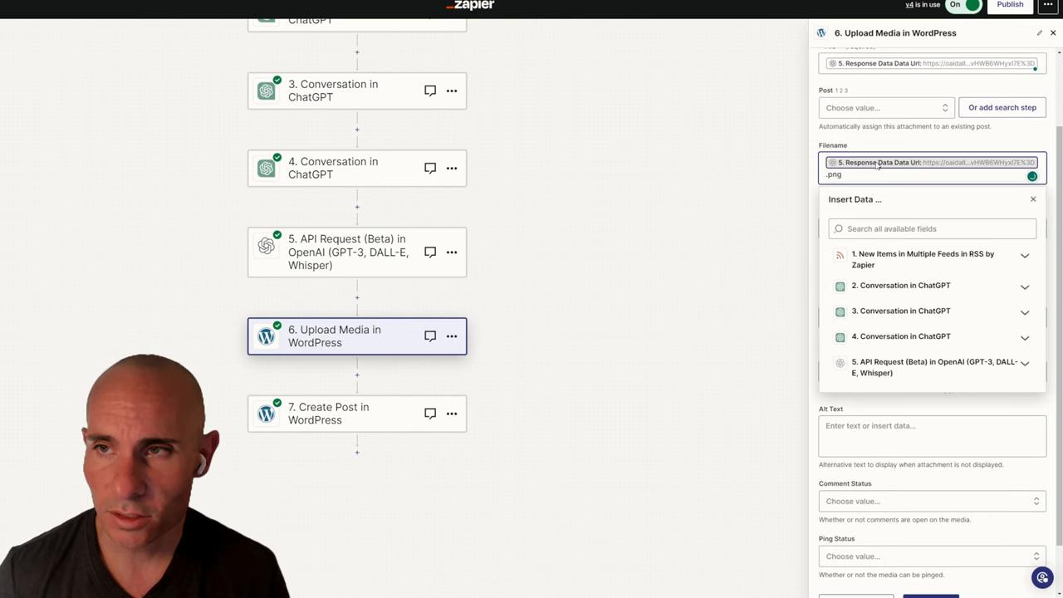
left_click(937, 367)
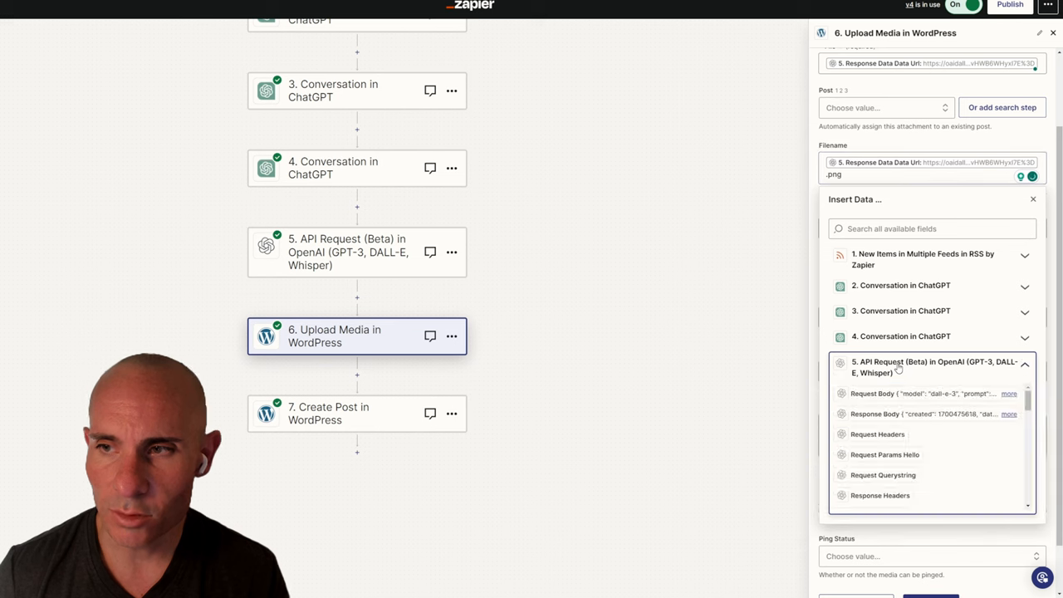
scroll("down", 3)
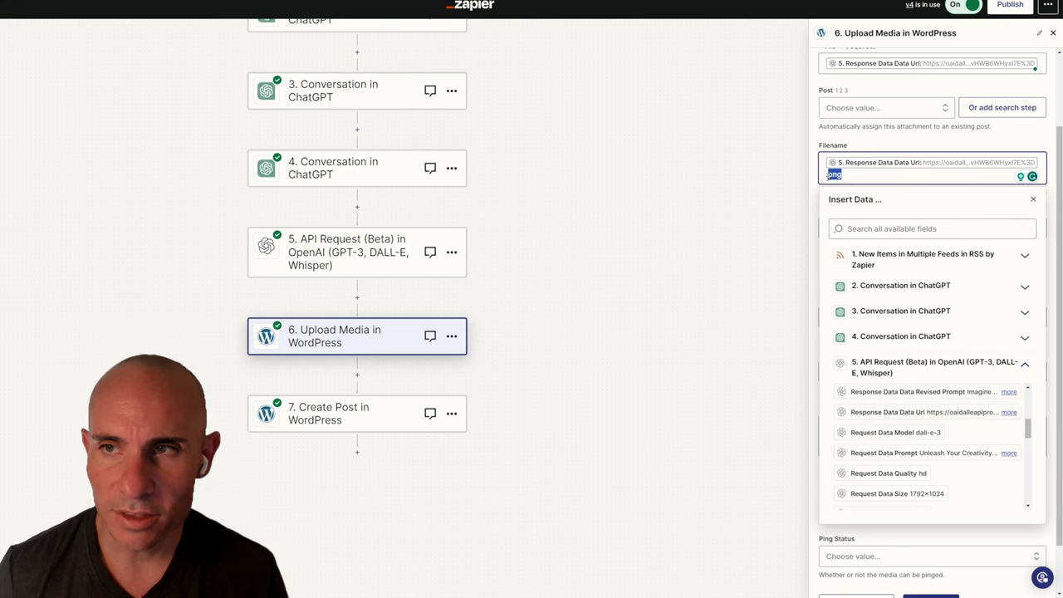
mouse_move(912, 207)
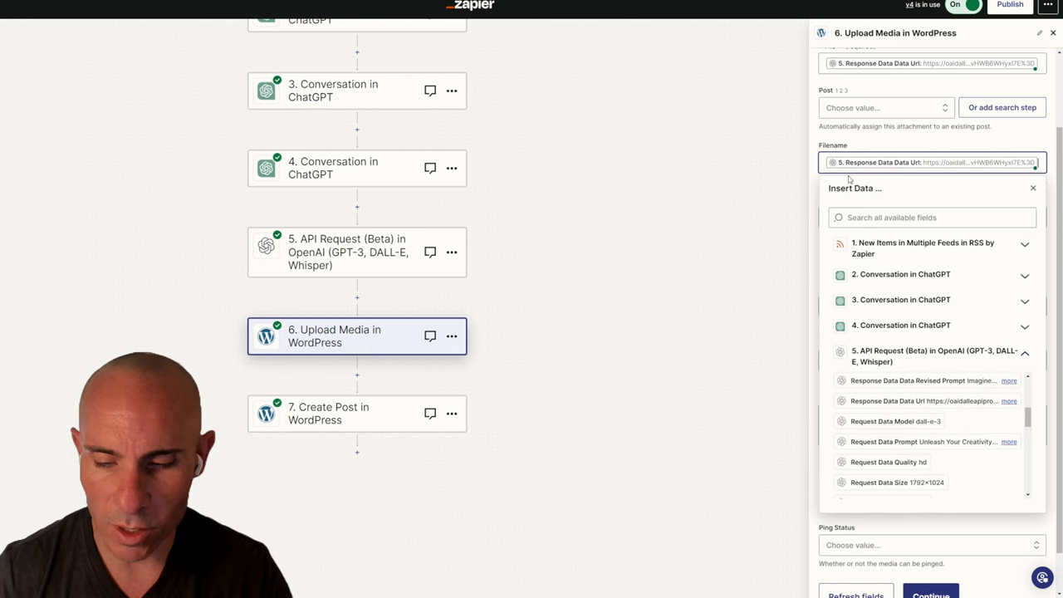
type(".png")
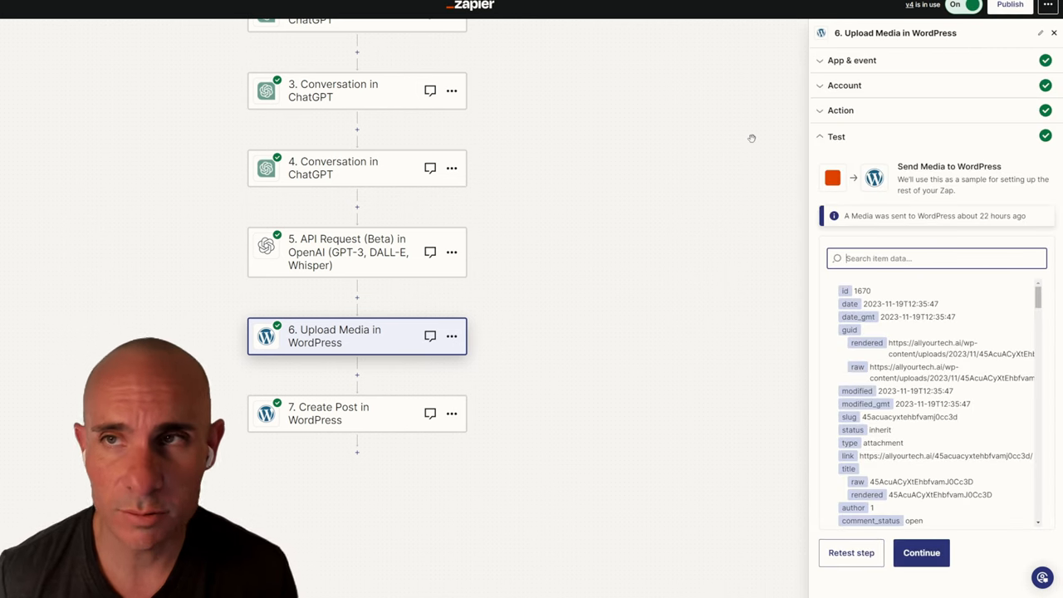
mouse_move(917, 593)
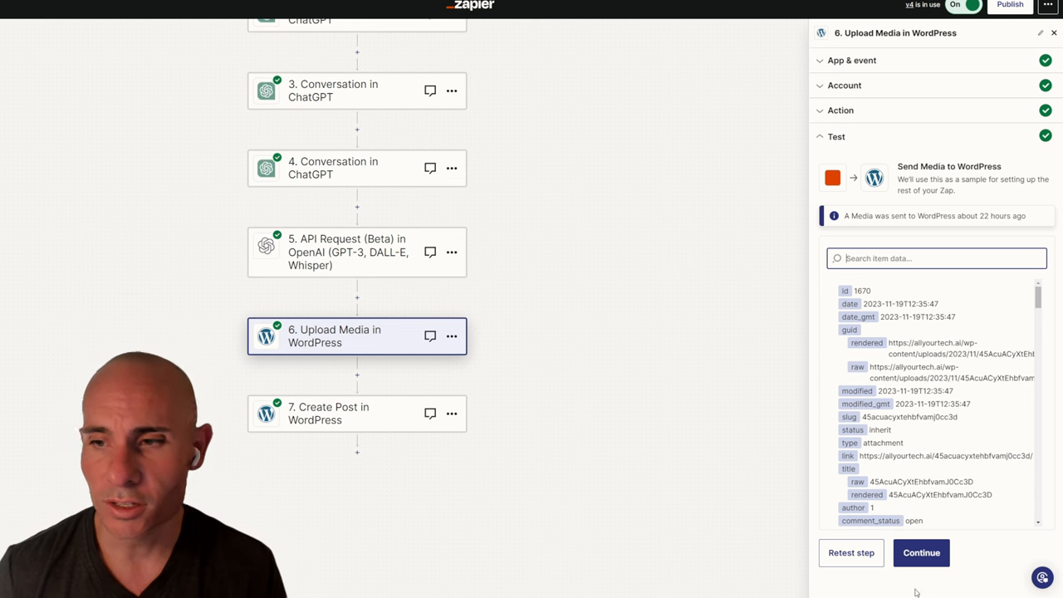